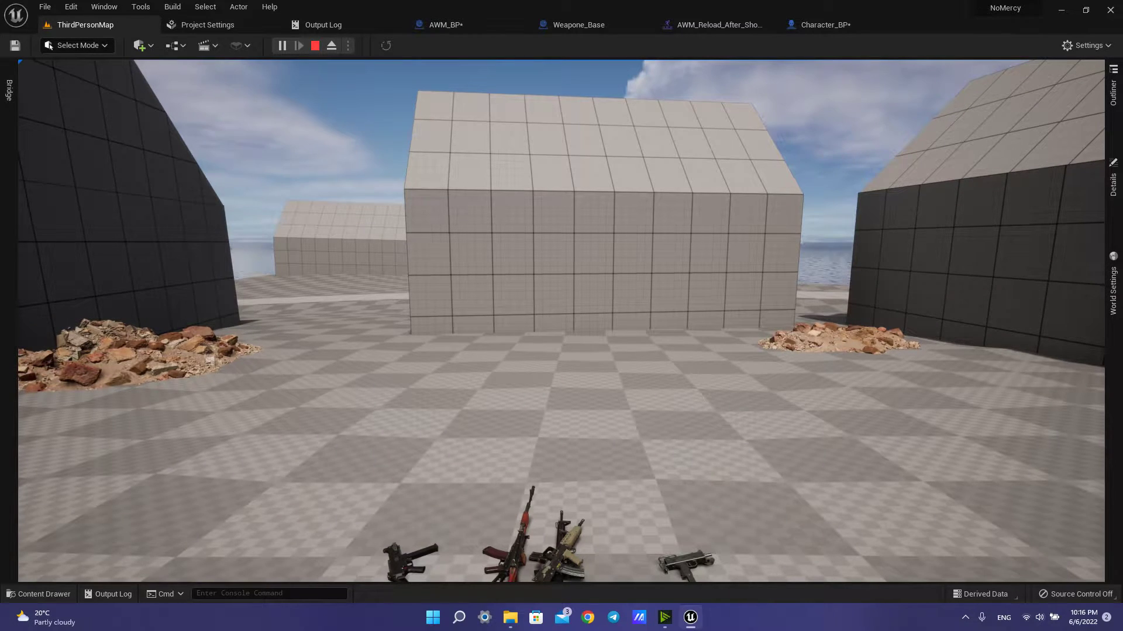
- Play-test the AWM sniper in the editor, then bring up AWM_BP's Recoil Shake event graph
{"action": "left_click", "coordinate": [300, 45]}
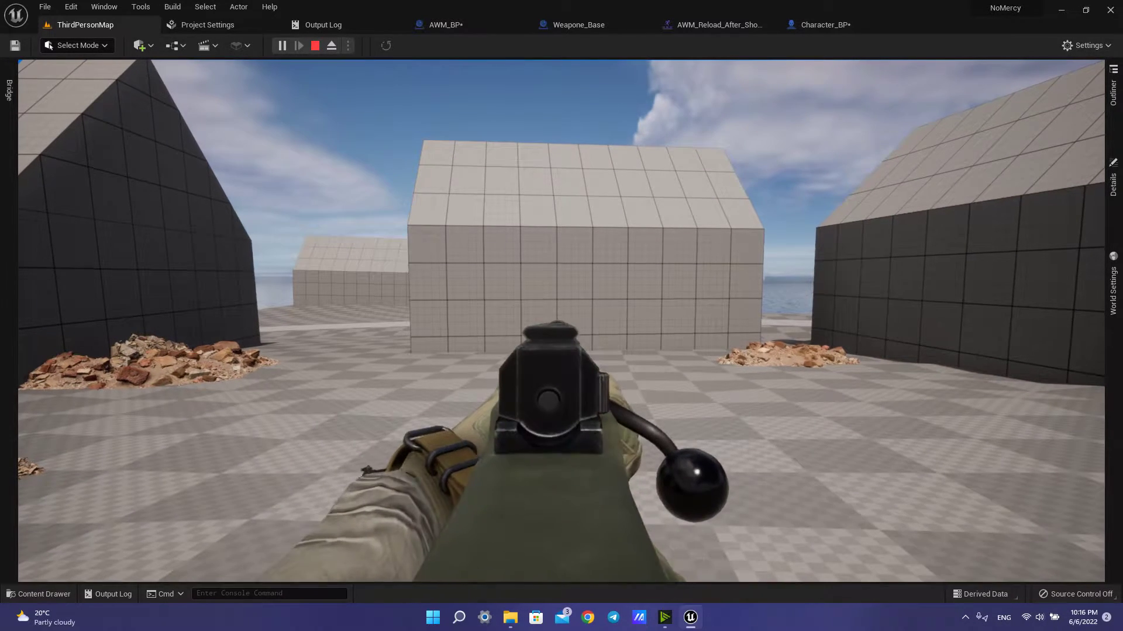
{"action": "left_click", "coordinate": [446, 24]}
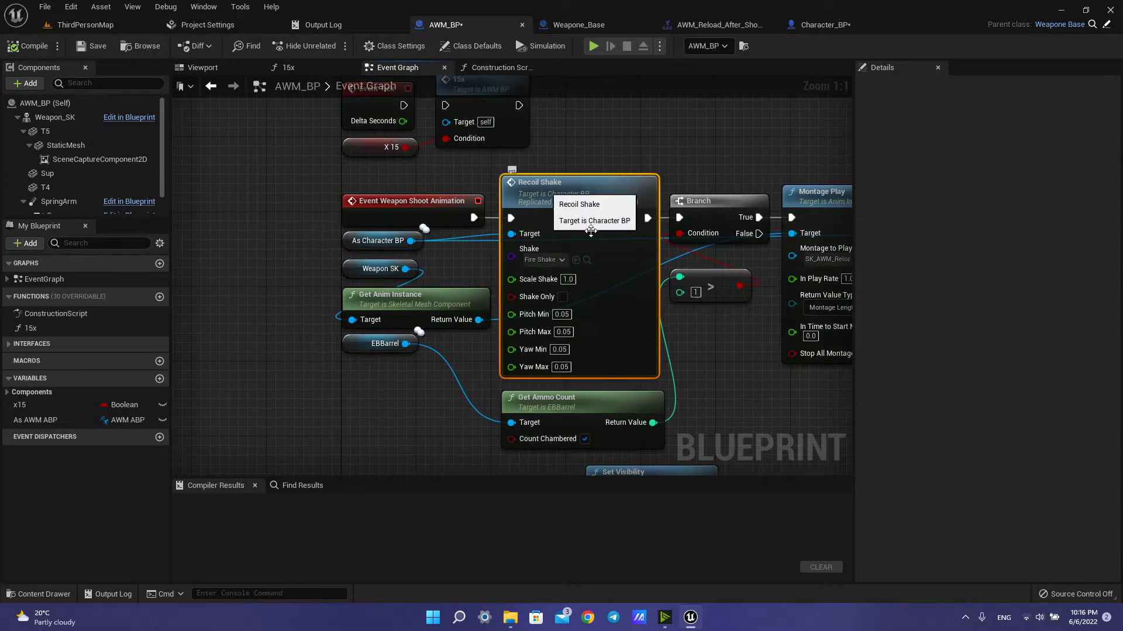
- Jump from AWM_BP's Recoil Shake node to its custom event in Character_BP
{"action": "left_click", "coordinate": [823, 25]}
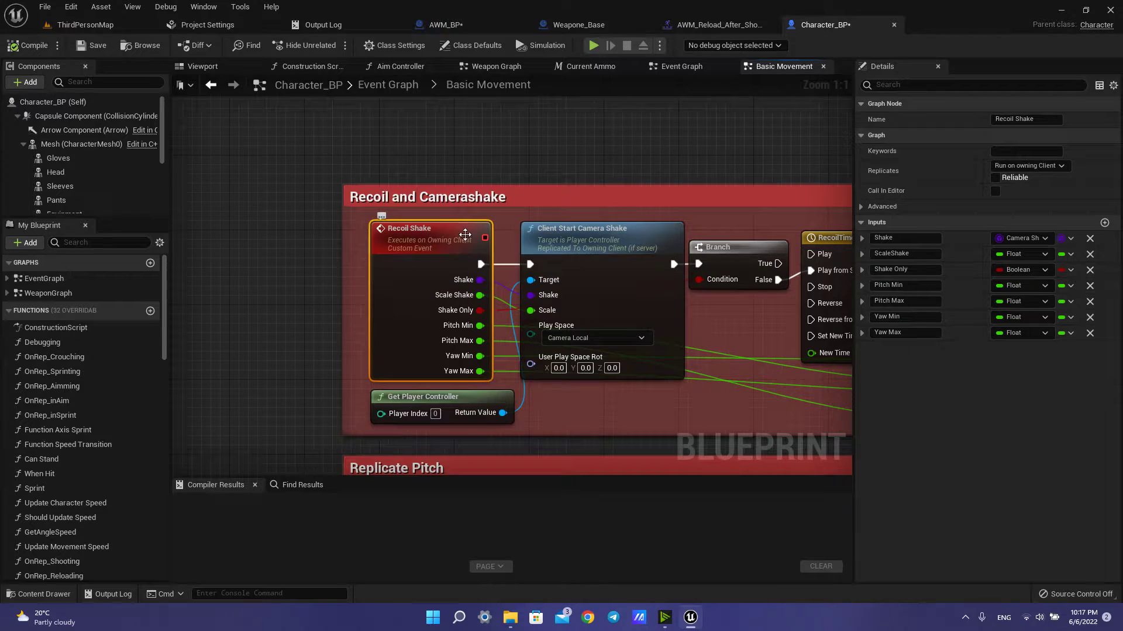
{"action": "mouse_move", "coordinate": [425, 258]}
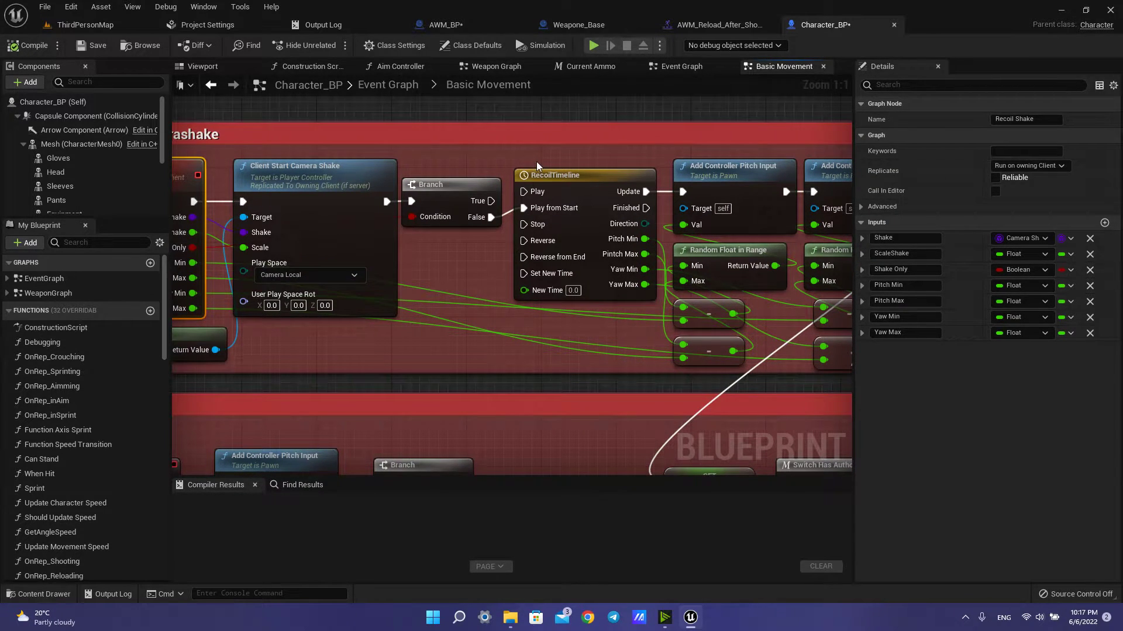
{"action": "mouse_move", "coordinate": [536, 158]}
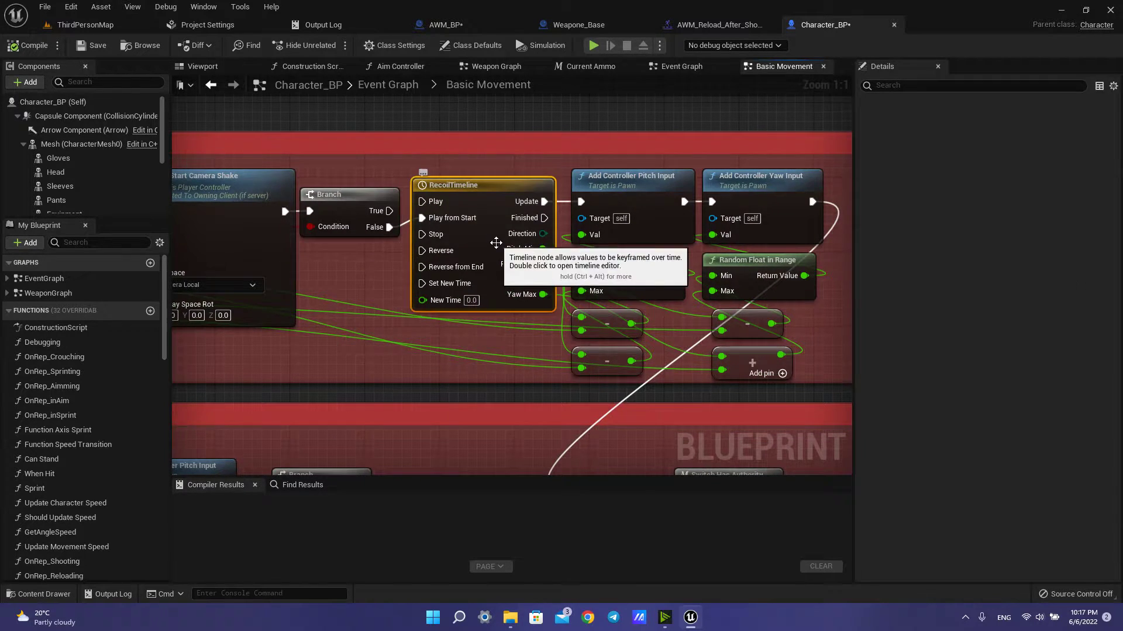
- Read RecoilTimeline's Pitch Min (-0.1) and Pitch Max (-0.2) end keys, then inspect Add Controller Pitch Input
{"action": "double_click", "coordinate": [452, 185]}
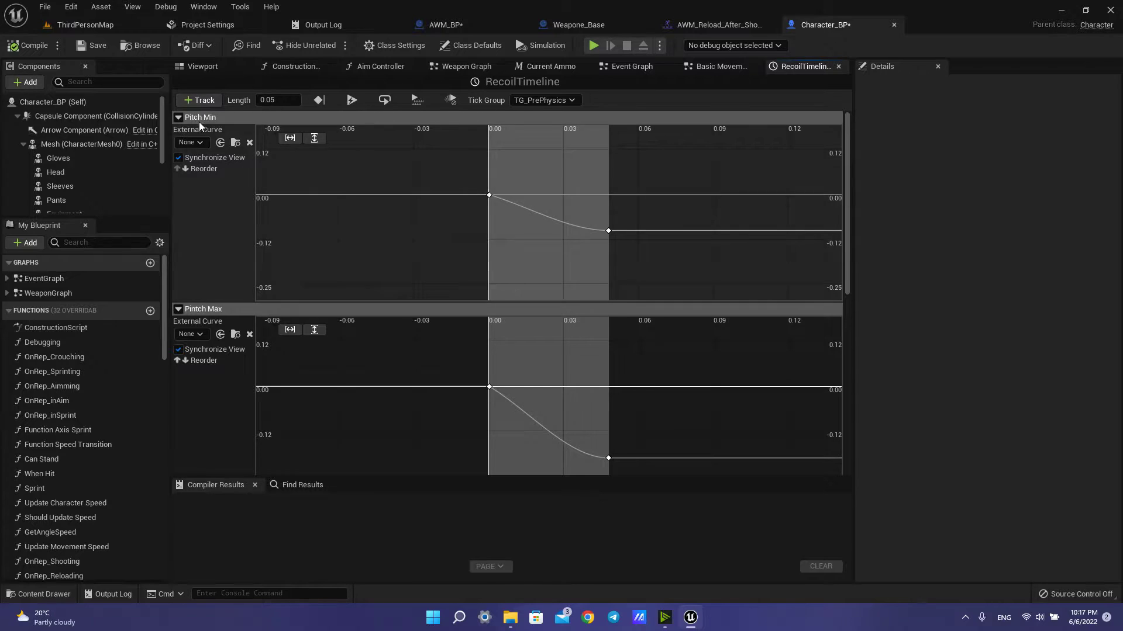
{"action": "scroll", "scroll_direction": "down", "scroll_amount": 3}
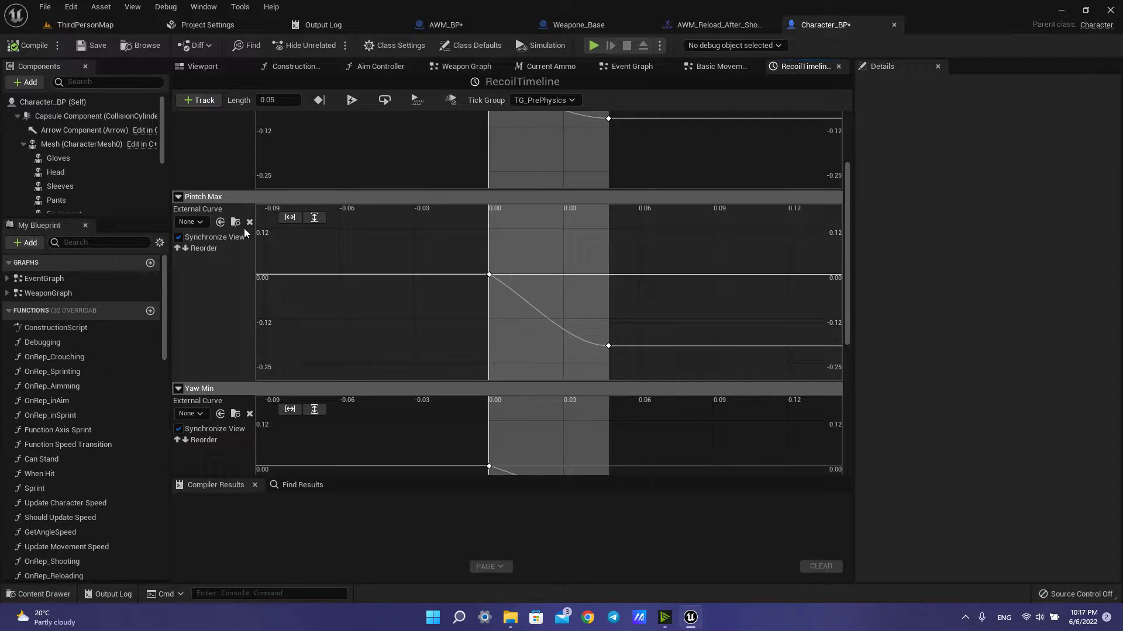
{"action": "scroll", "scroll_direction": "down", "scroll_amount": 3}
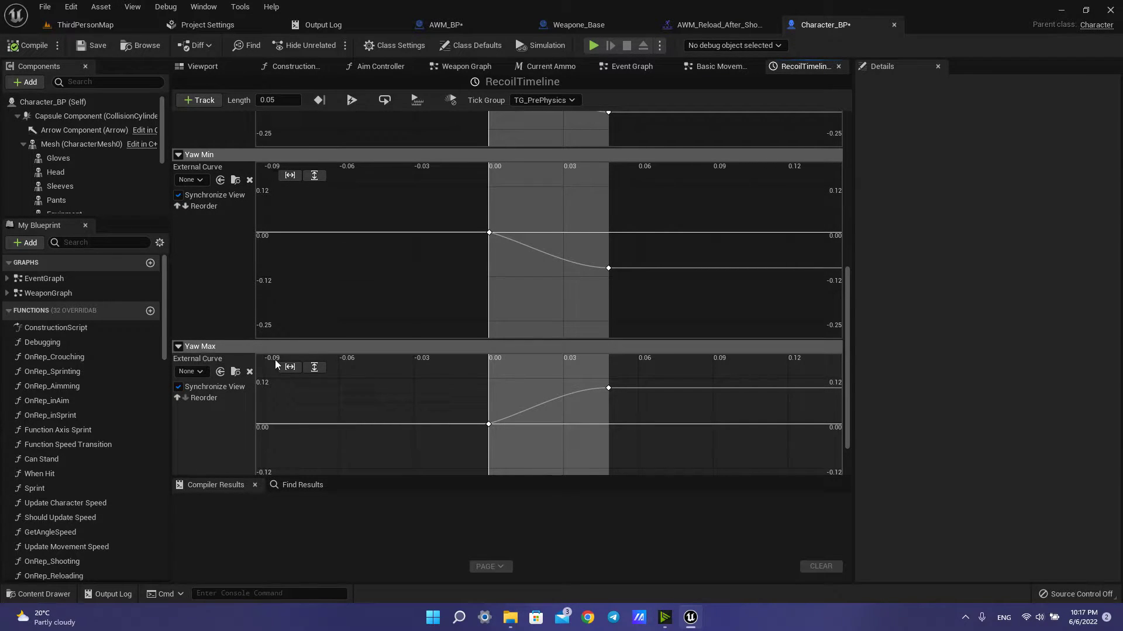
{"action": "left_click", "coordinate": [607, 267]}
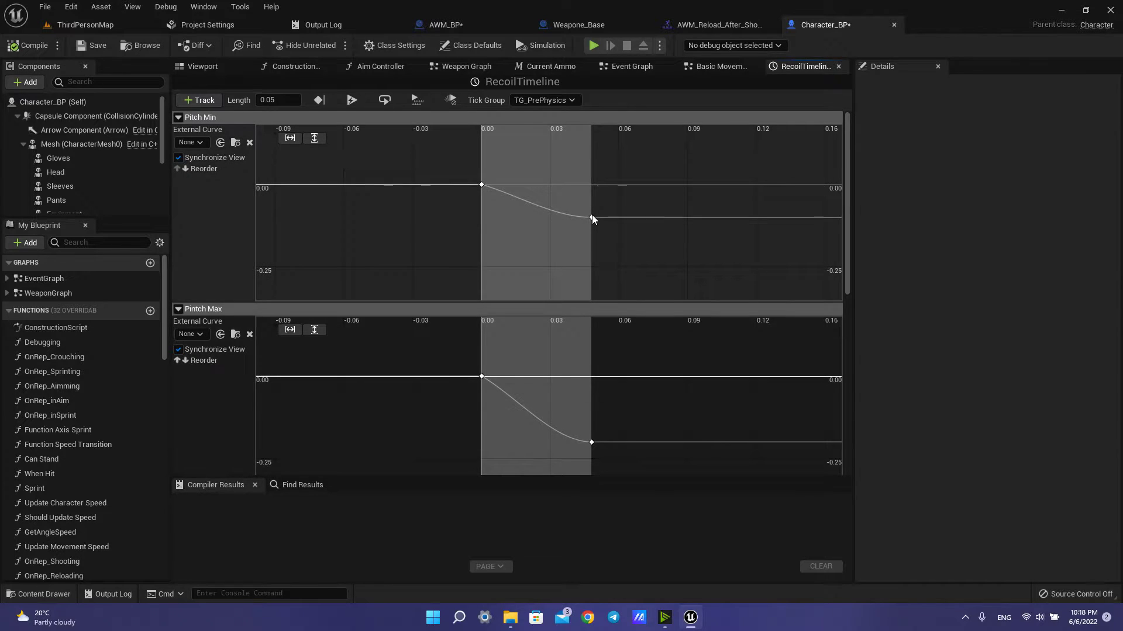
{"action": "left_click", "coordinate": [591, 217]}
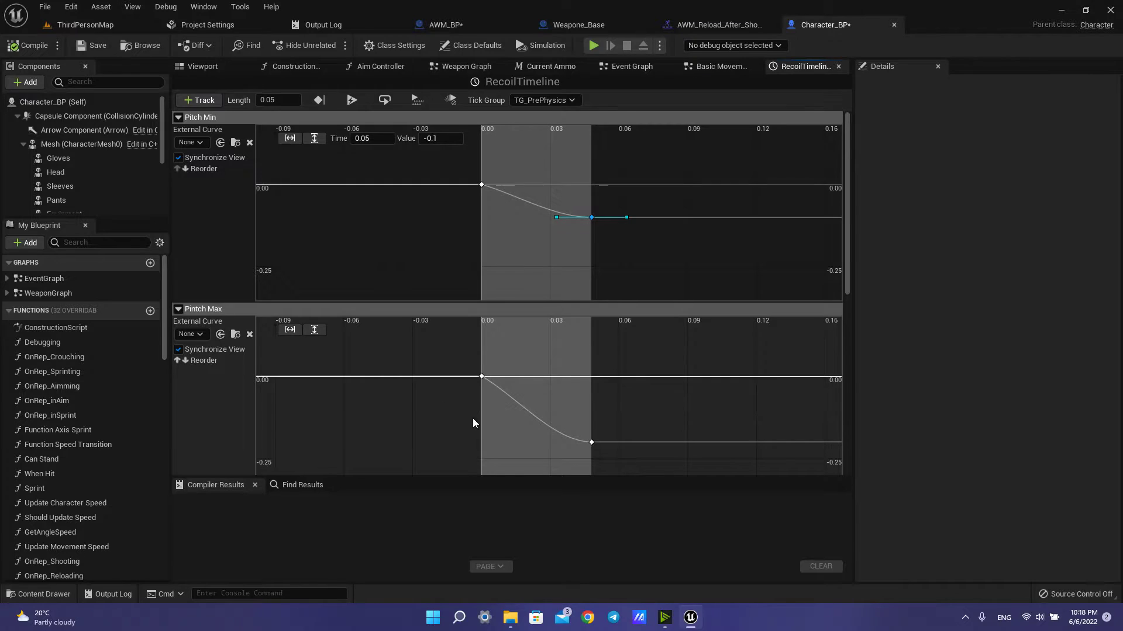
{"action": "left_click", "coordinate": [591, 442]}
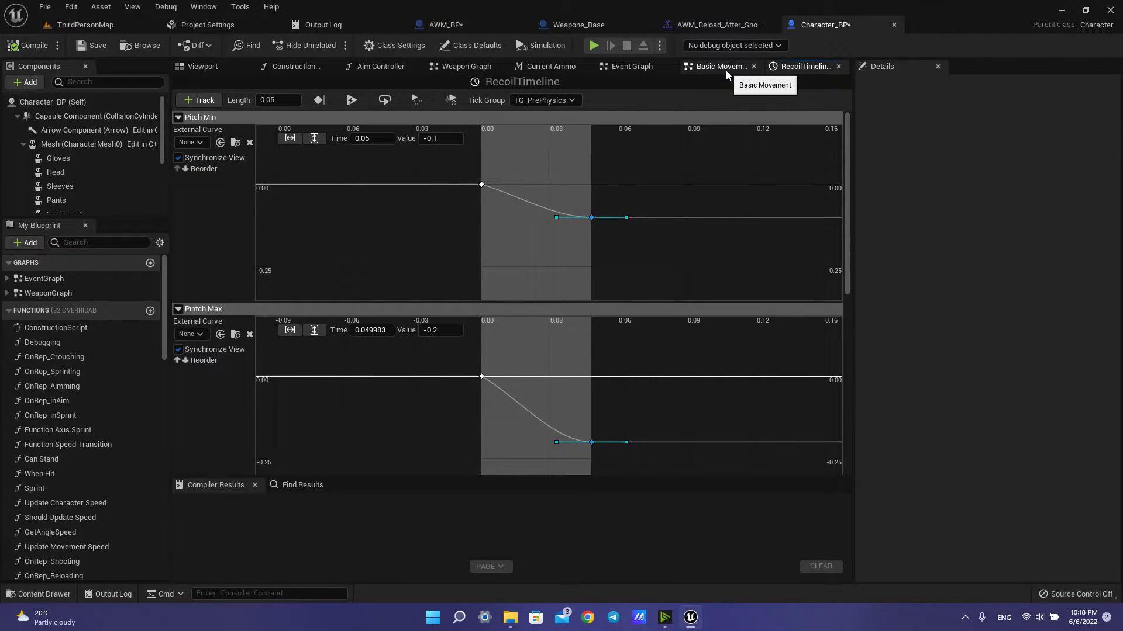
{"action": "left_click", "coordinate": [716, 66]}
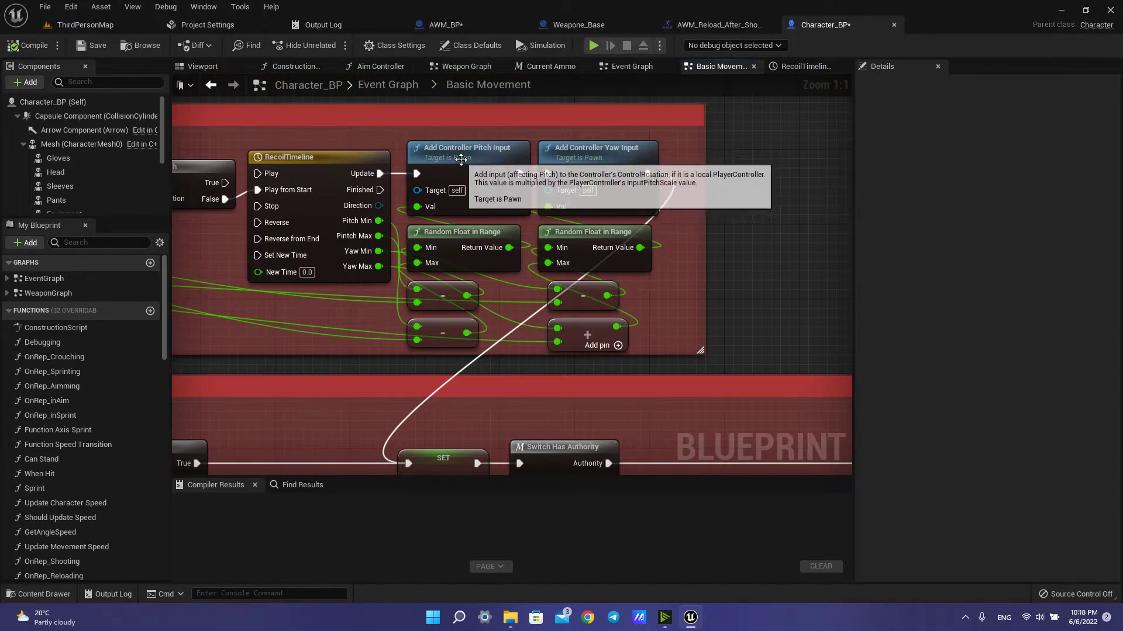
{"action": "left_click", "coordinate": [467, 147]}
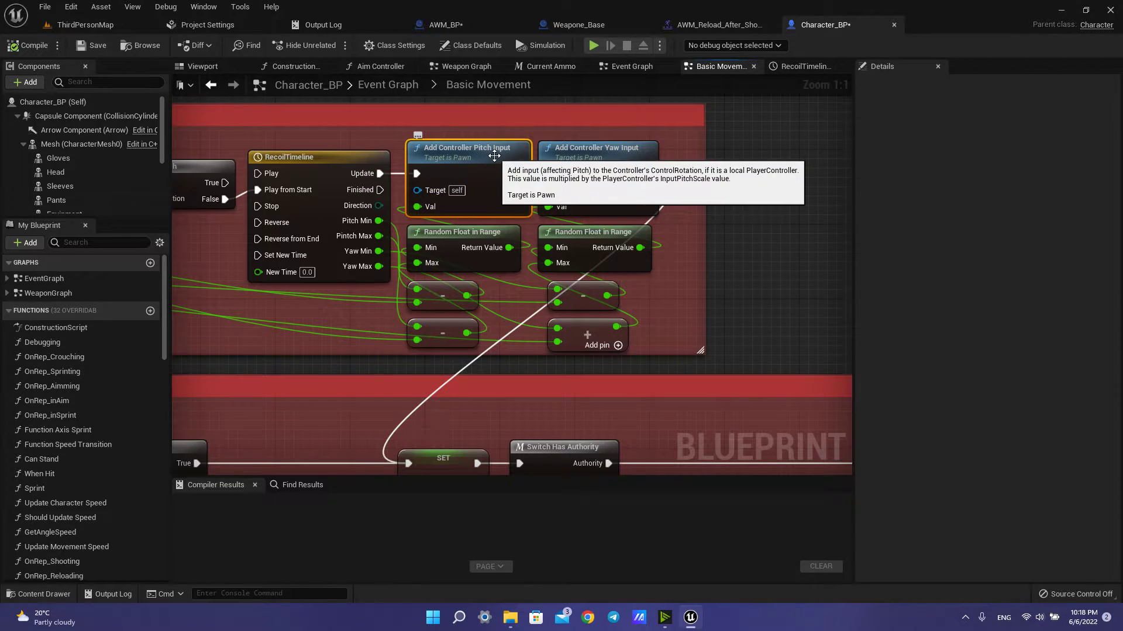
{"action": "mouse_move", "coordinate": [564, 154]}
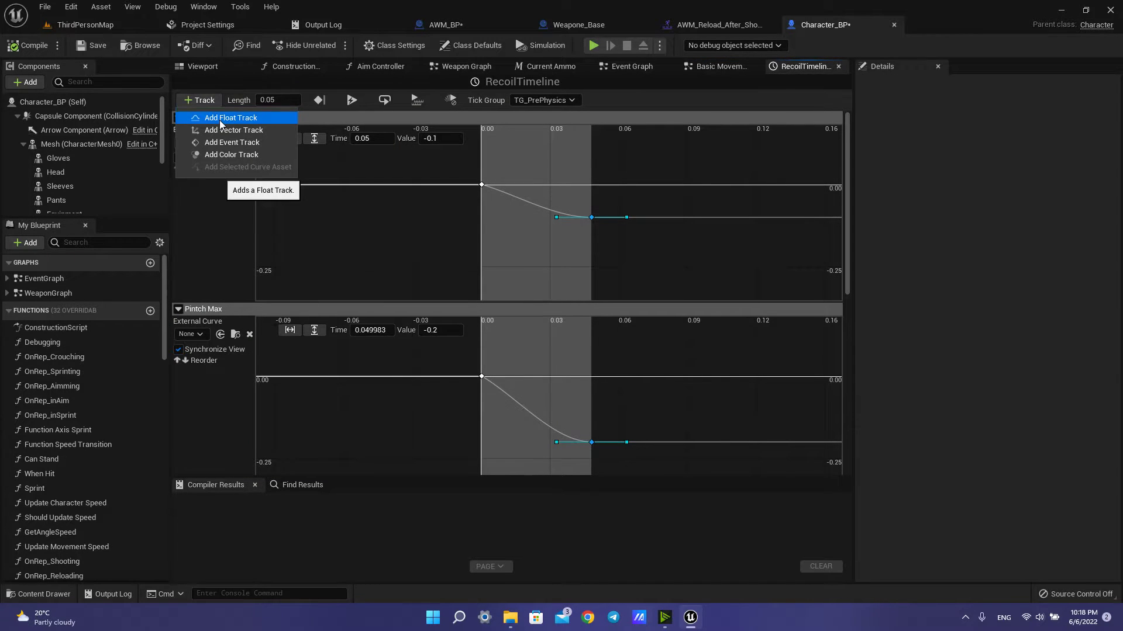
{"action": "mouse_move", "coordinate": [839, 66]}
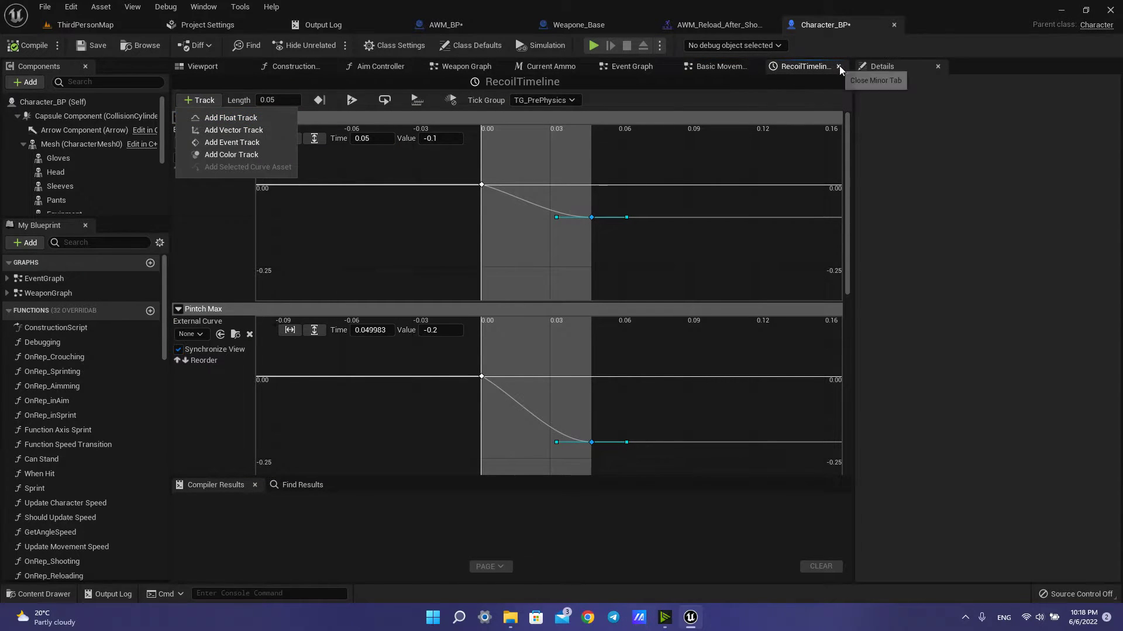
- Close RecoilTimeline and return to AWM_BP's Recoil Shake call with scale 1.0 and 0.05 pitch/yaw
{"action": "left_click", "coordinate": [838, 66]}
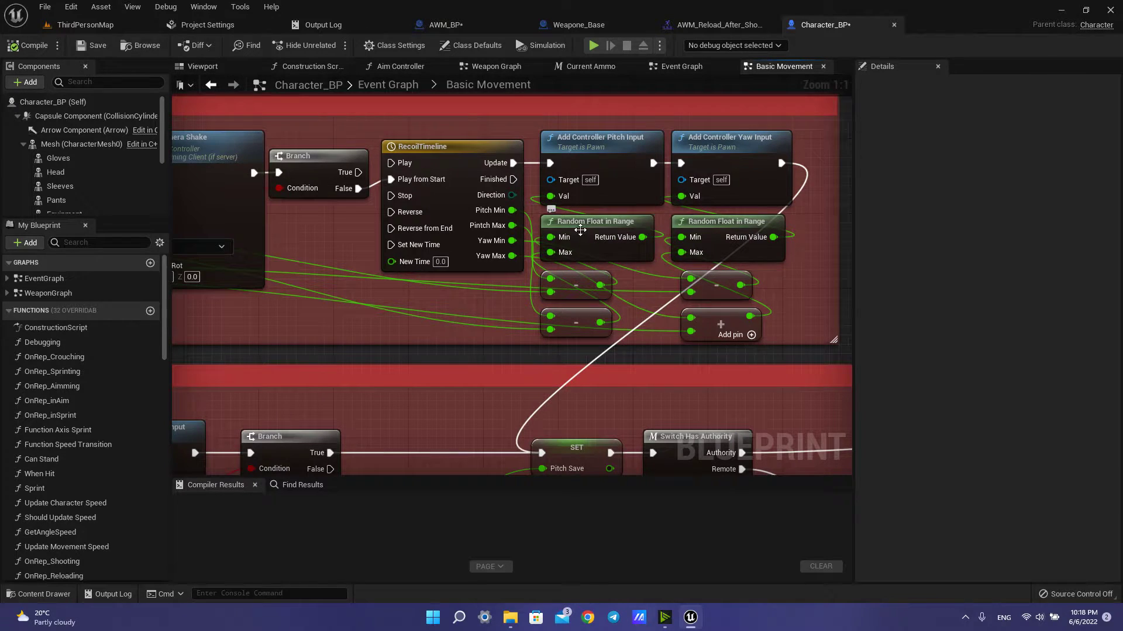
{"action": "mouse_move", "coordinate": [591, 234]}
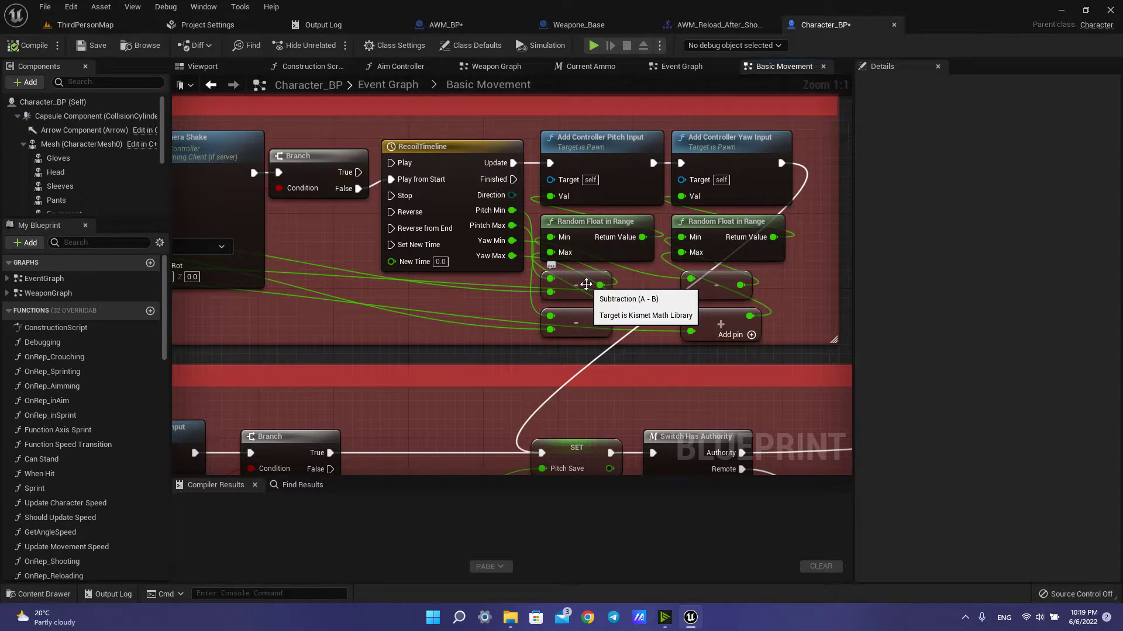
{"action": "mouse_move", "coordinate": [605, 288]}
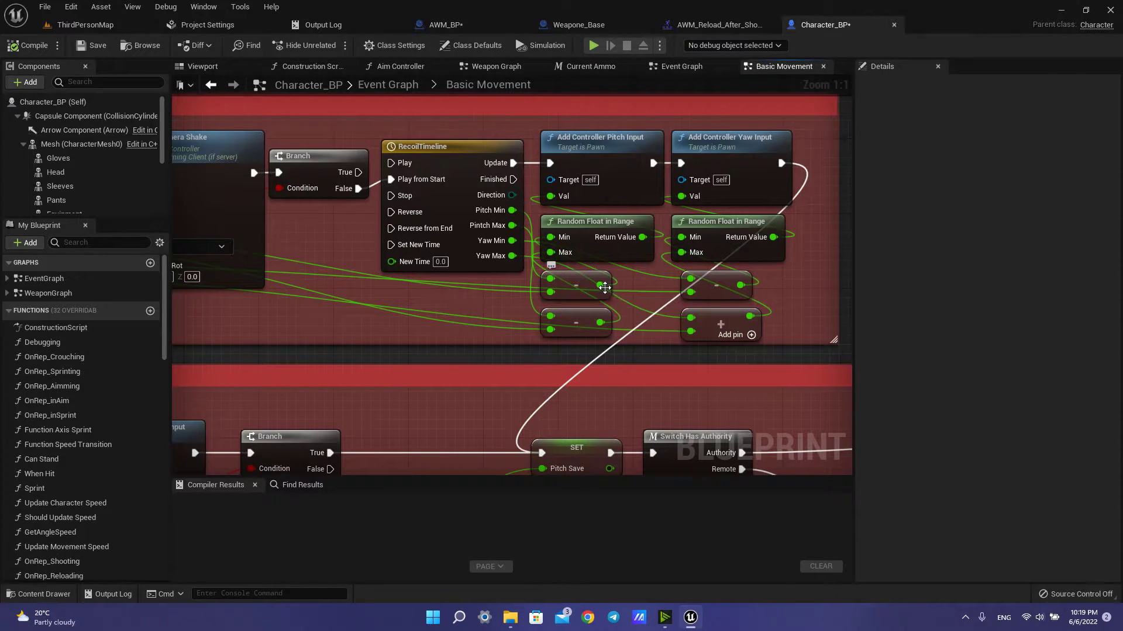
{"action": "mouse_move", "coordinate": [557, 242]}
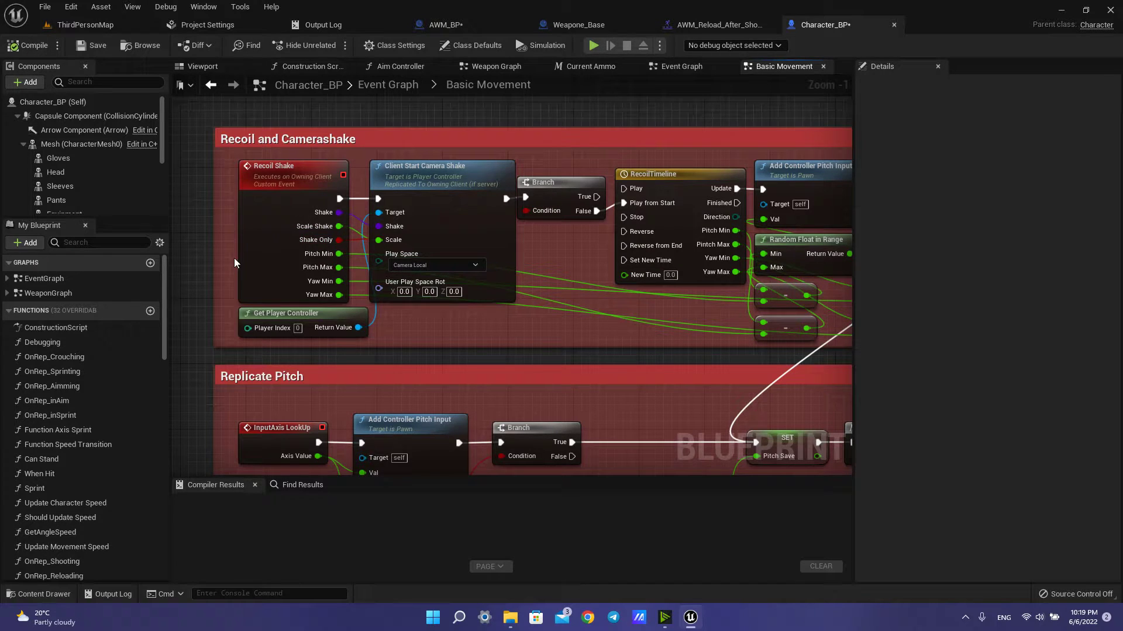
{"action": "mouse_move", "coordinate": [533, 248]}
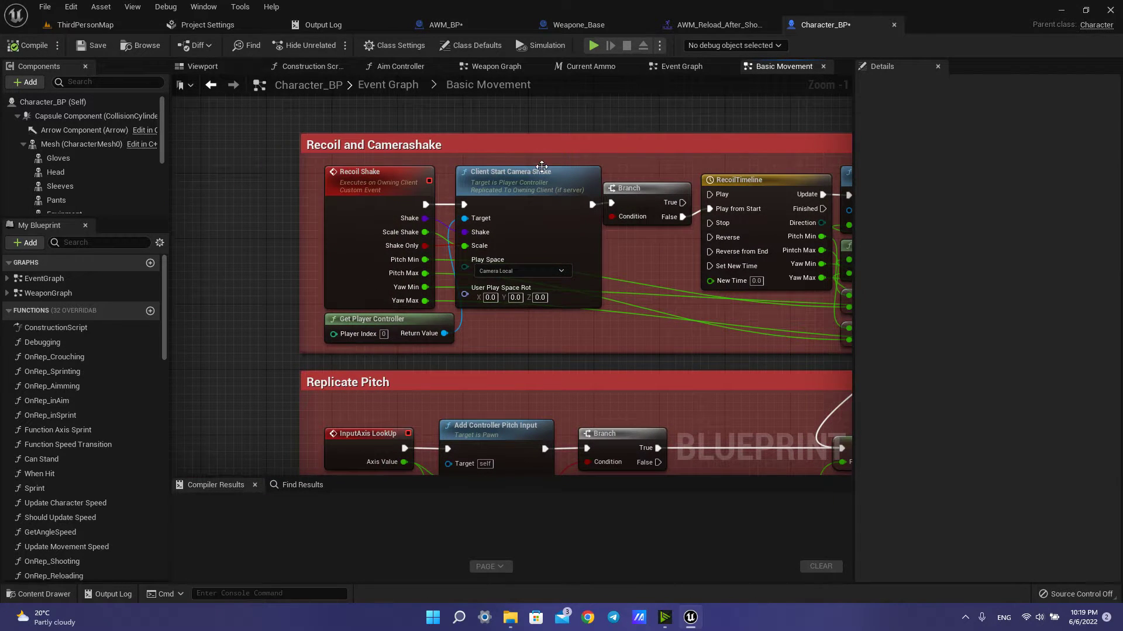
{"action": "left_click", "coordinate": [437, 25]}
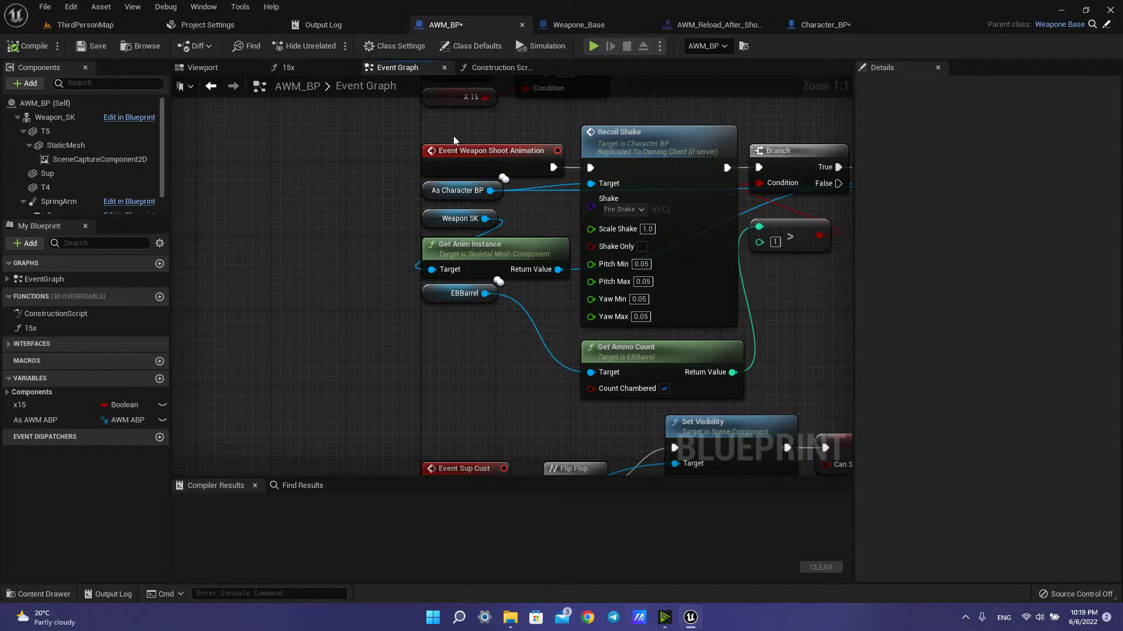
- Confirm Weapone_Base's Weapon Shoot Animation event replicates as a reliable Multicast
{"action": "left_click", "coordinate": [575, 24]}
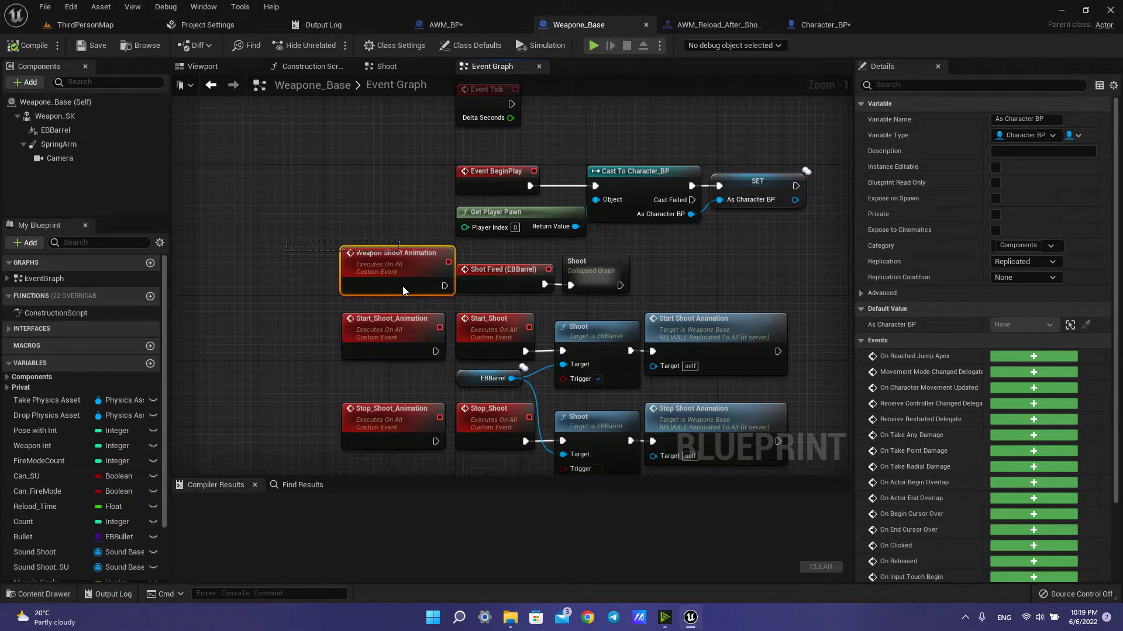
{"action": "left_click", "coordinate": [396, 252]}
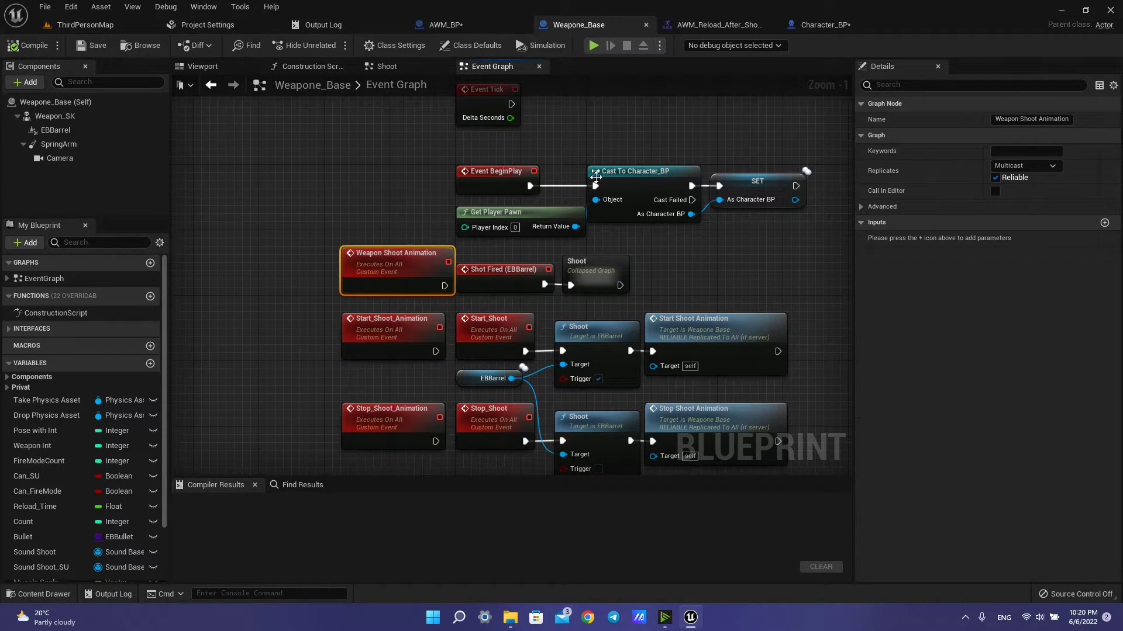
{"action": "mouse_move", "coordinate": [501, 272]}
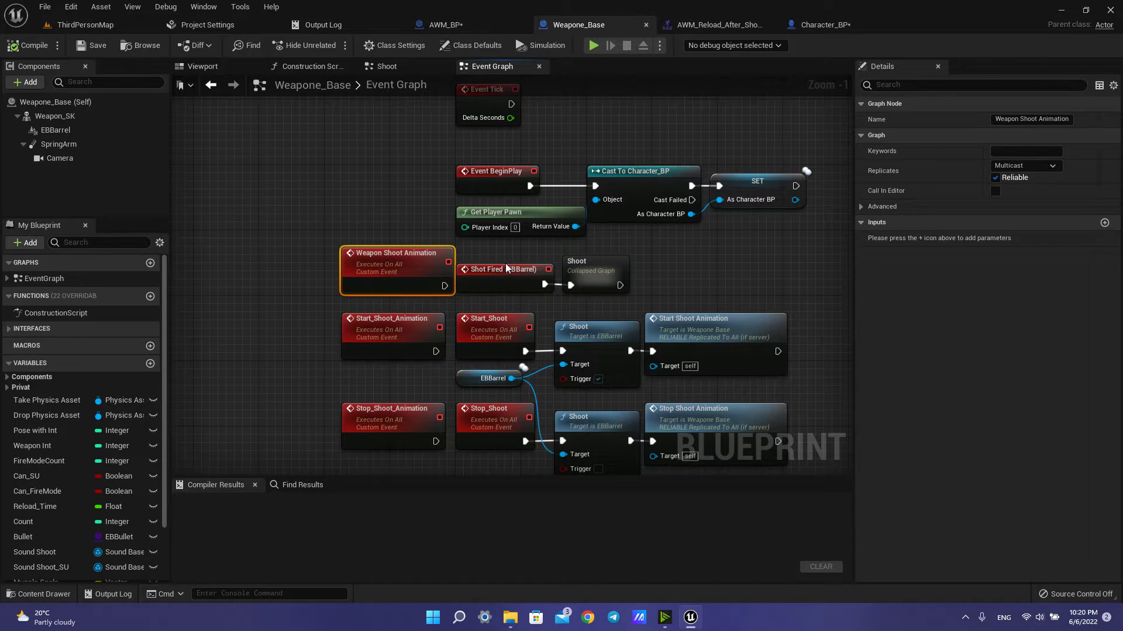
{"action": "mouse_move", "coordinate": [661, 23]}
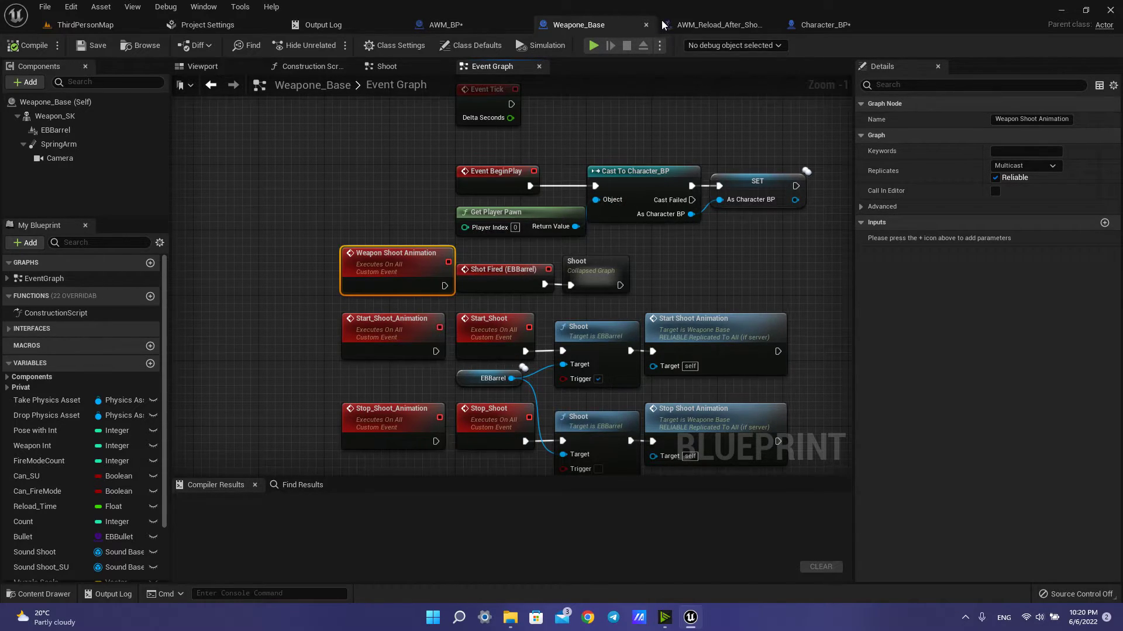
{"action": "mouse_move", "coordinate": [715, 24]}
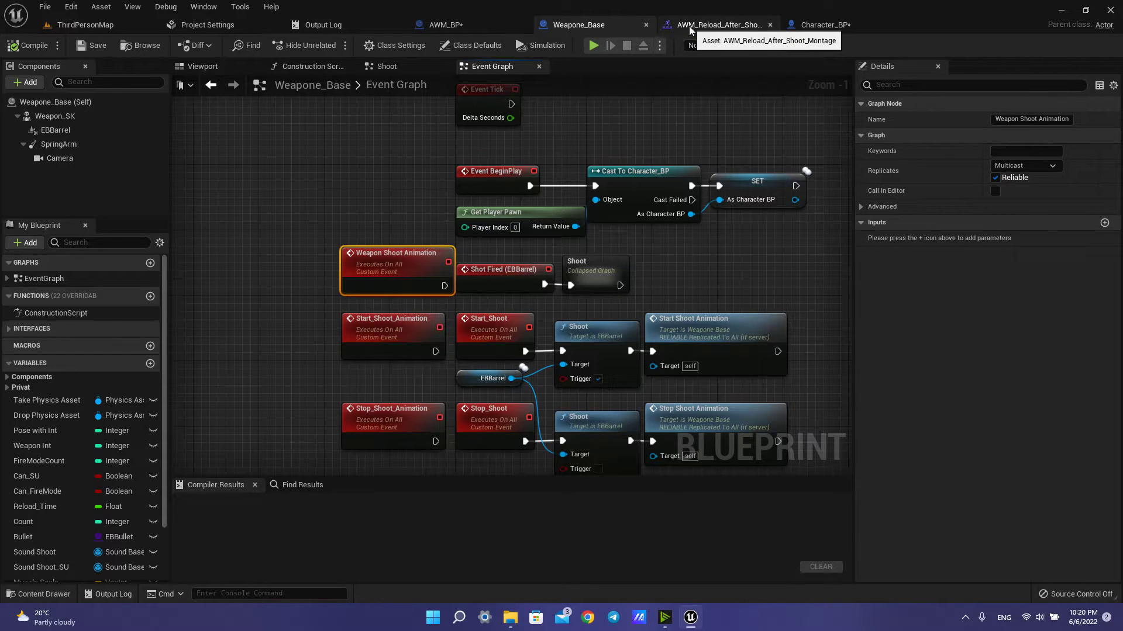
{"action": "left_click", "coordinate": [442, 24]}
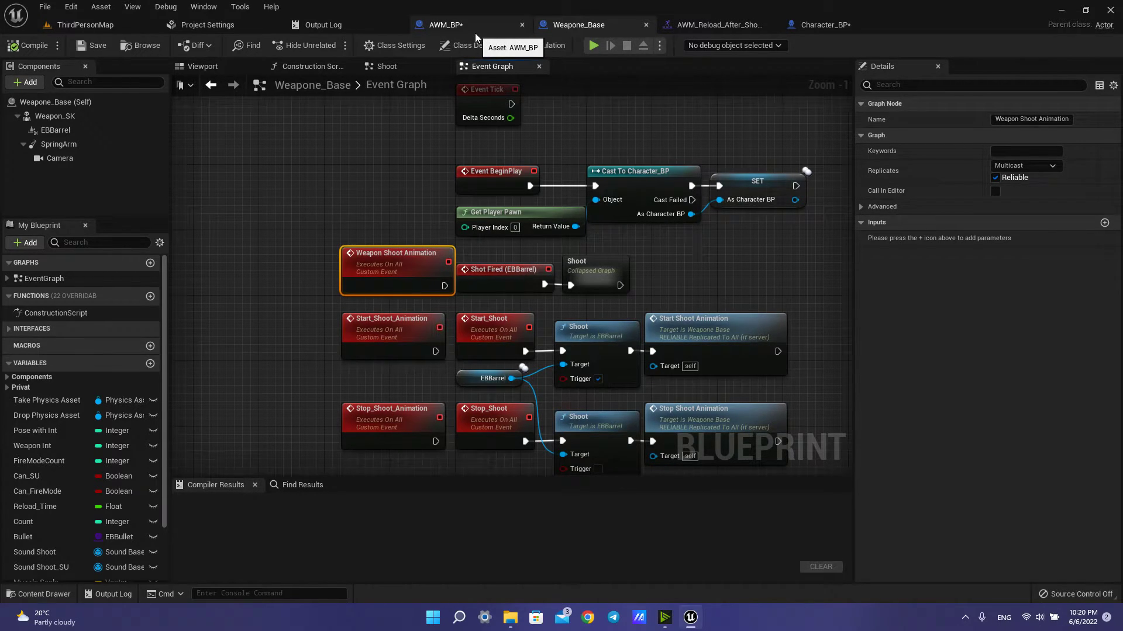
- Inspect AWM_BP's As Character BP, Weapon SK and EBBarrel references and the reload Montage Play node
{"action": "left_click", "coordinate": [442, 25]}
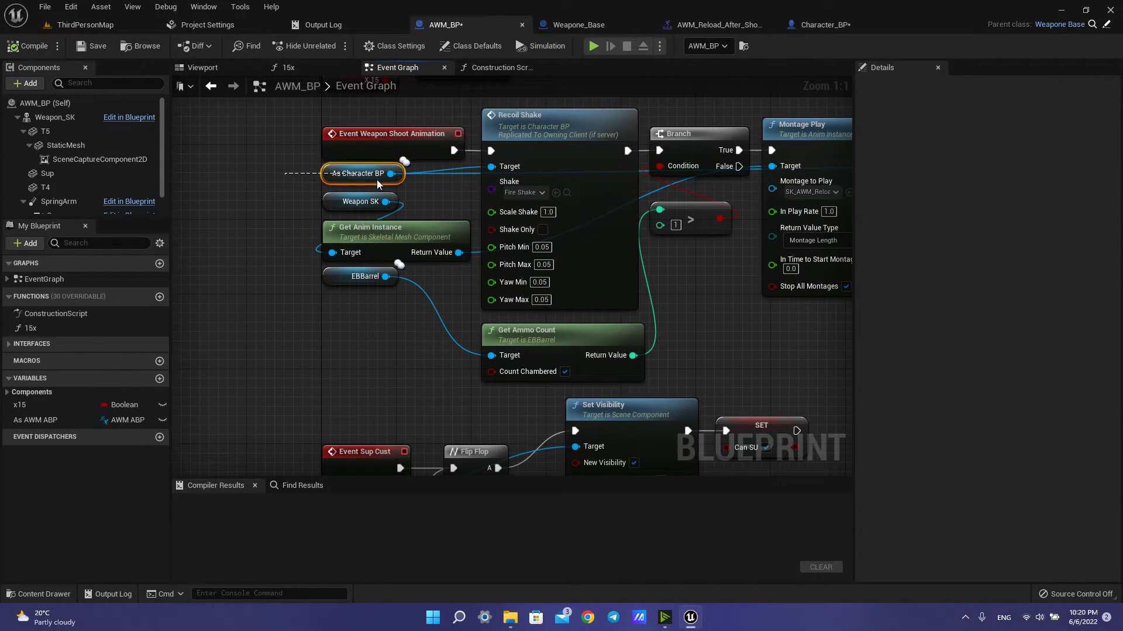
{"action": "left_click", "coordinate": [362, 173]}
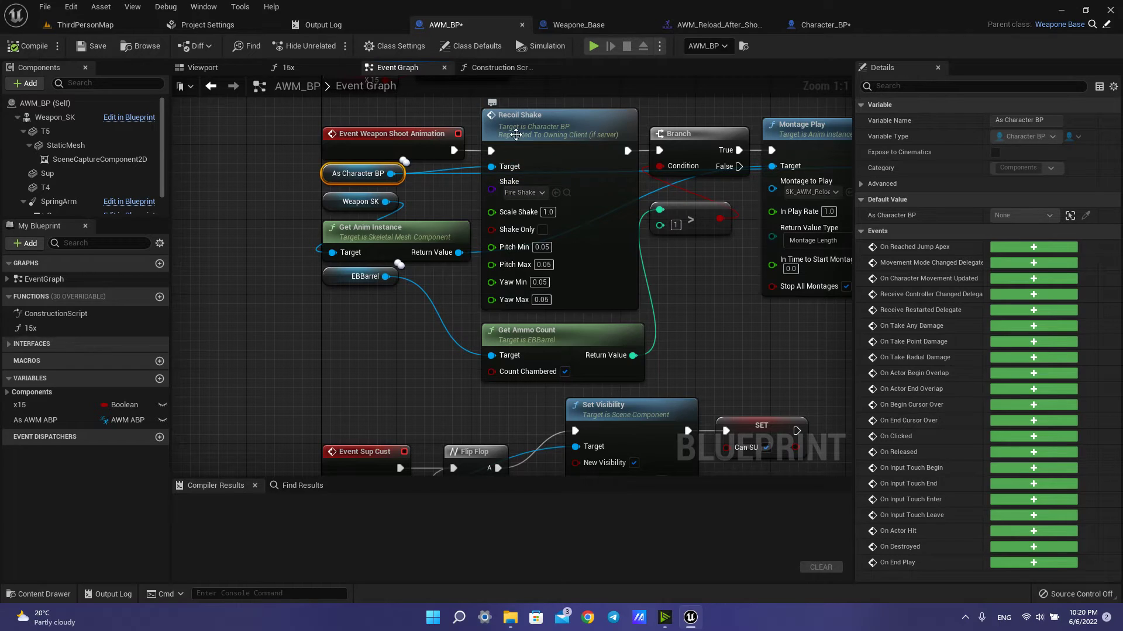
{"action": "left_click", "coordinate": [360, 201]}
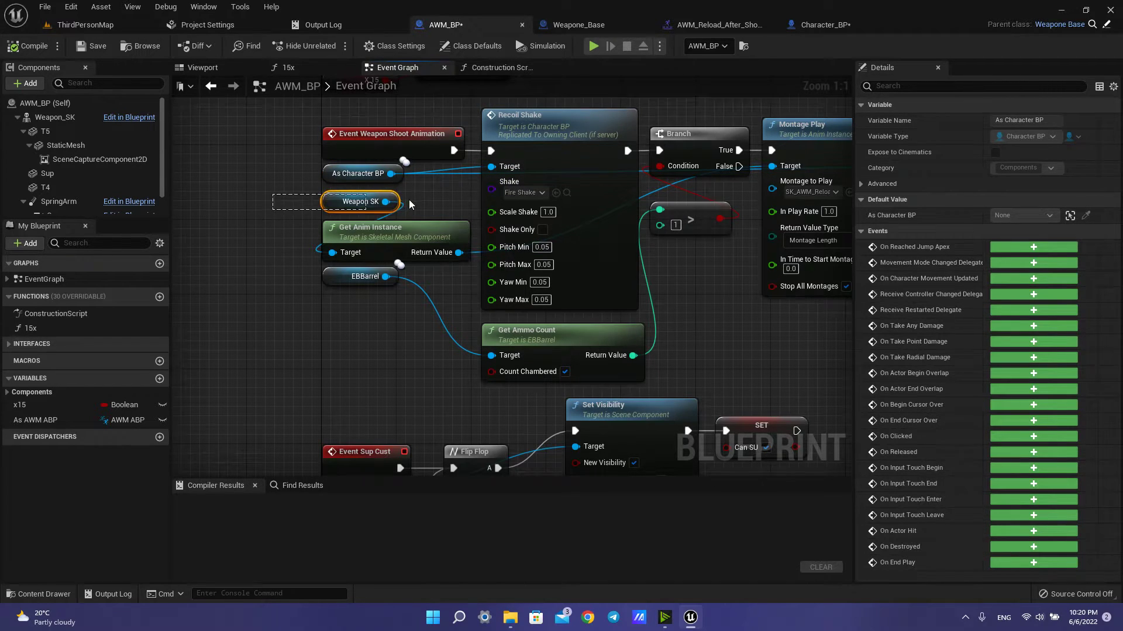
{"action": "left_click", "coordinate": [360, 201]}
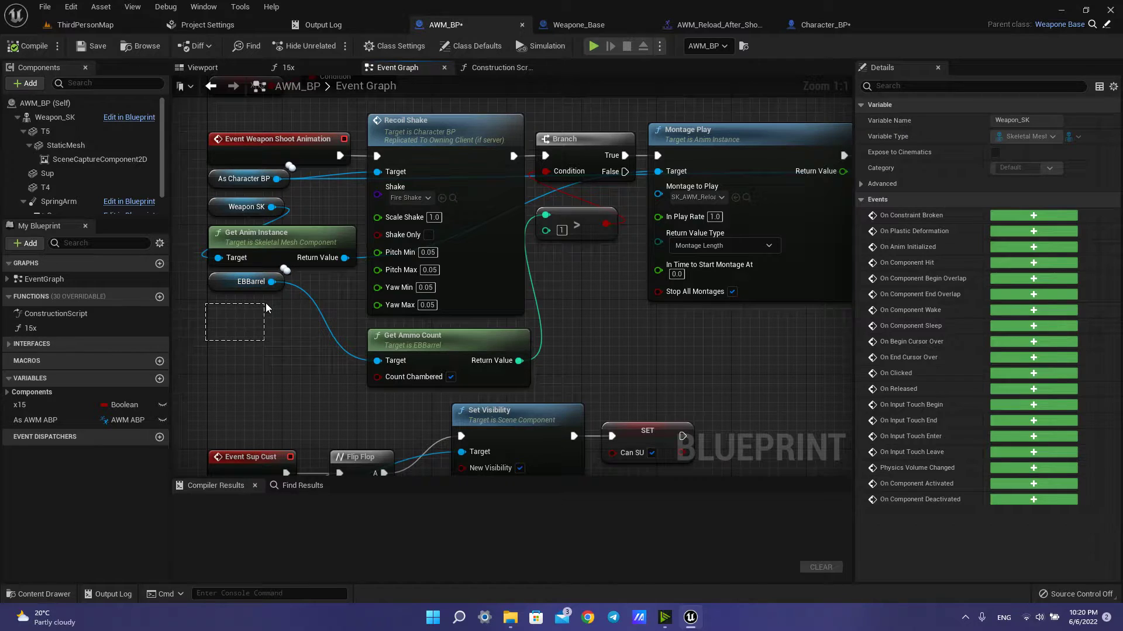
{"action": "left_click", "coordinate": [247, 281]}
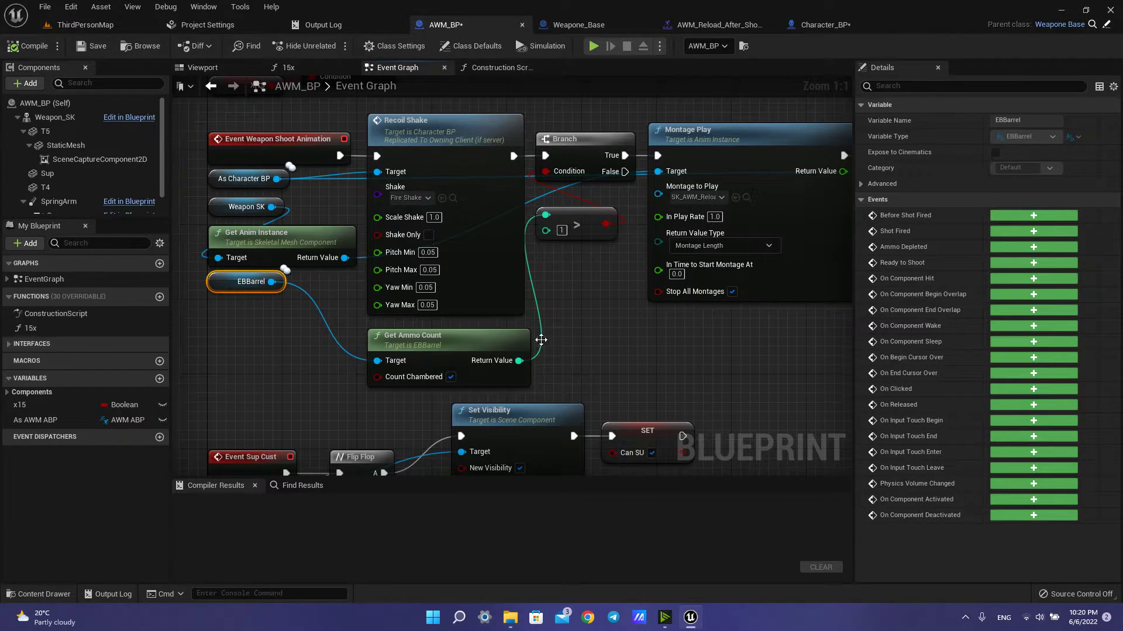
{"action": "mouse_move", "coordinate": [217, 325]}
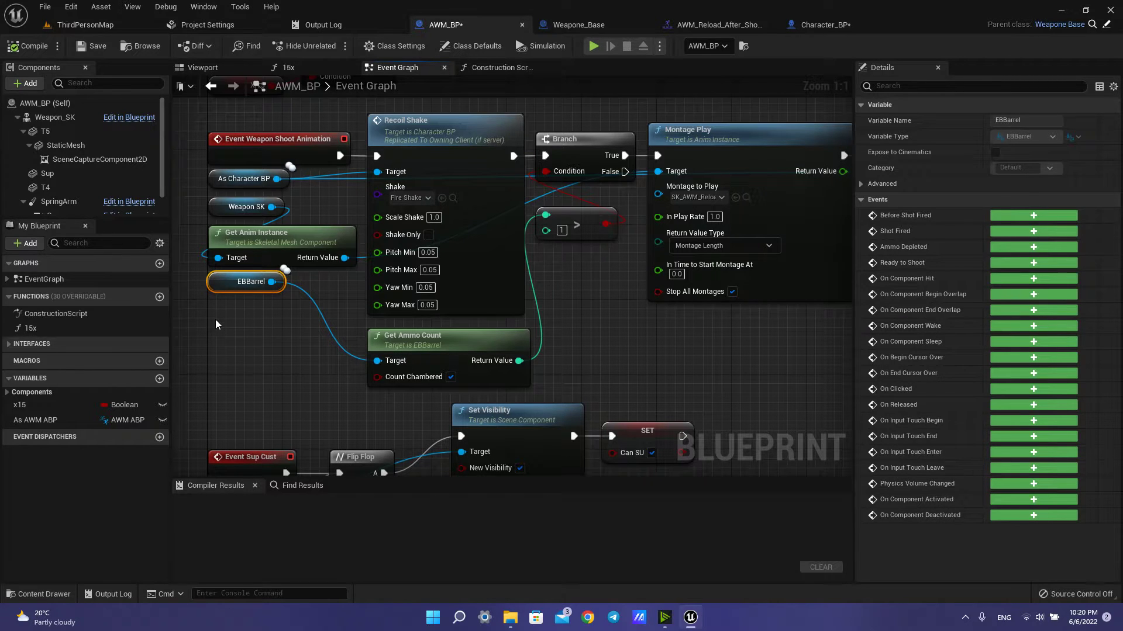
{"action": "left_click", "coordinate": [447, 335]}
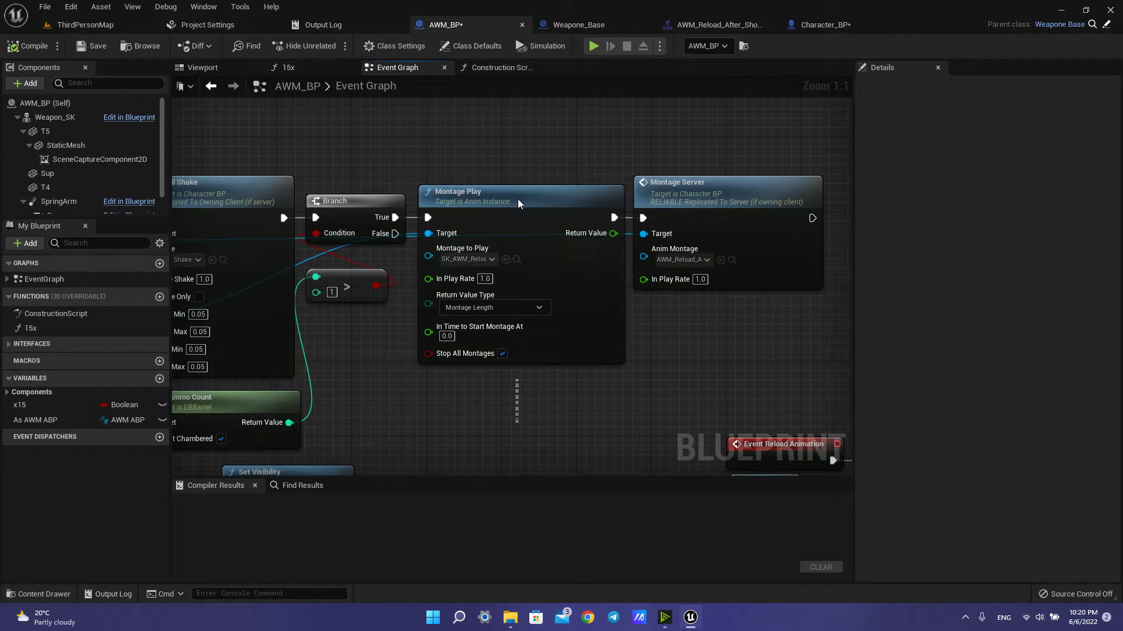
{"action": "left_click", "coordinate": [521, 191]}
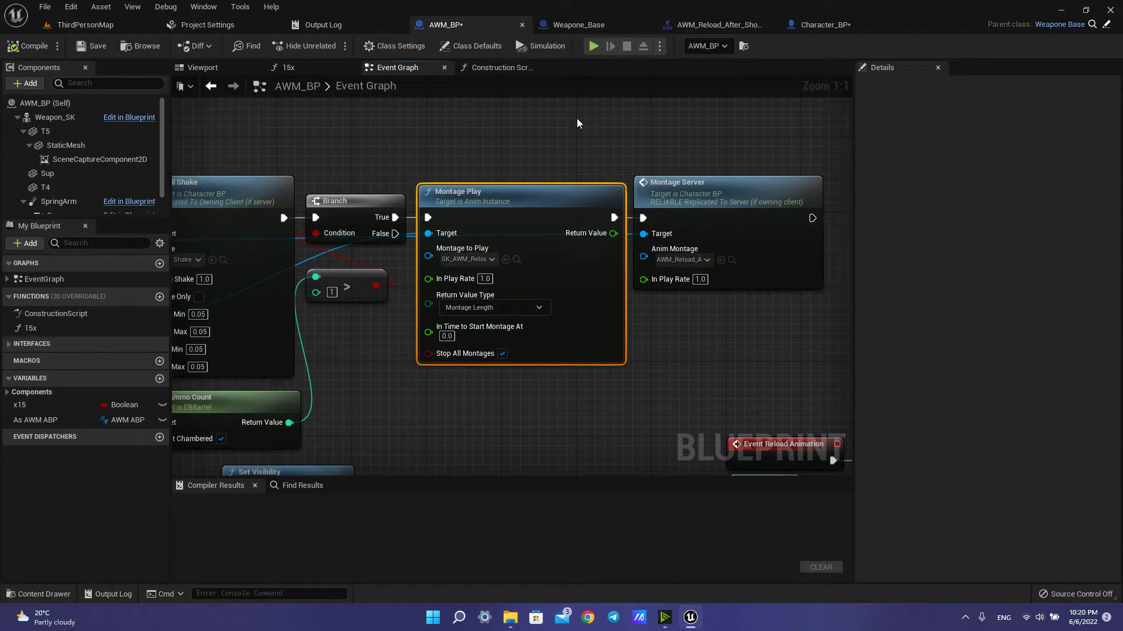
{"action": "mouse_move", "coordinate": [714, 25]}
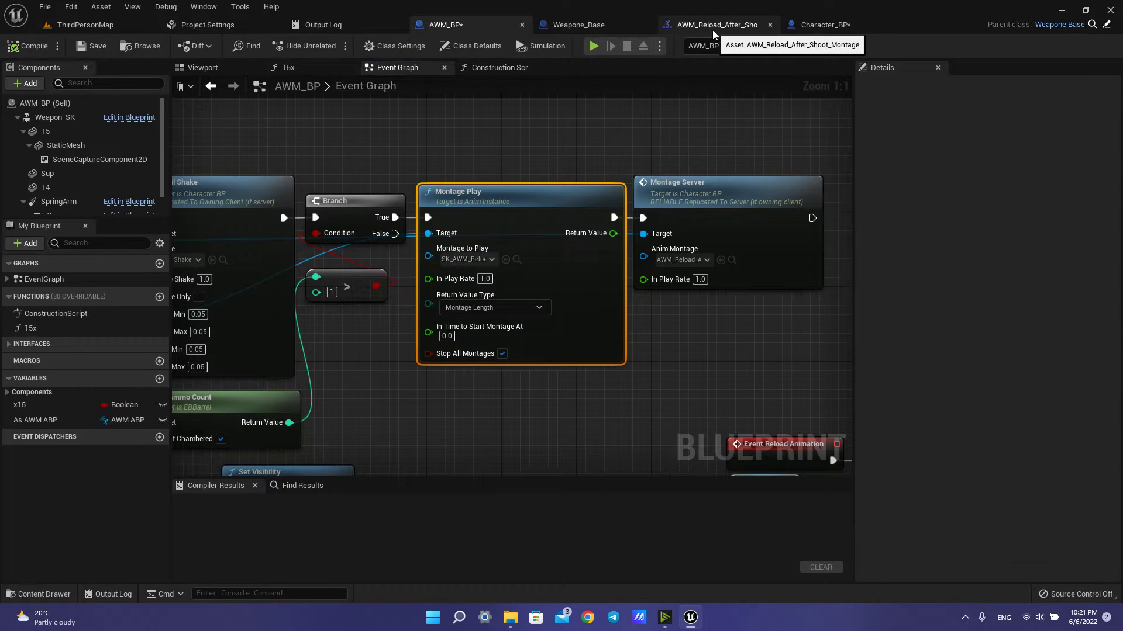
- Compare the AWM_Reload_After_Shoot character montage against the rifle's SK_AWM_Reload_Empty_Montage
{"action": "left_click", "coordinate": [716, 25]}
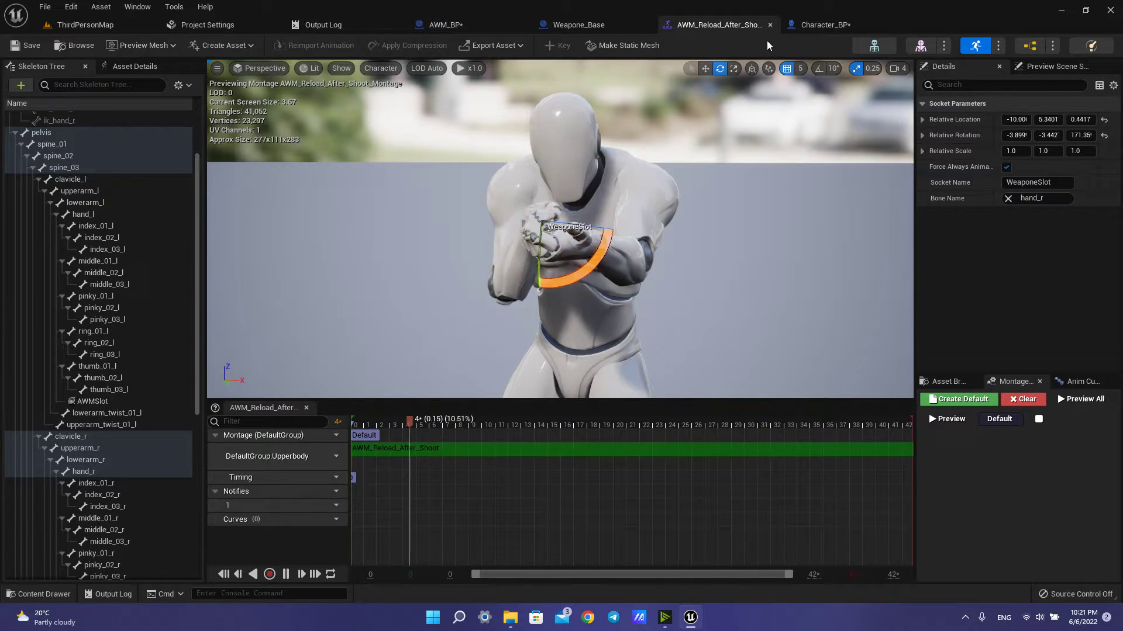
{"action": "left_click", "coordinate": [439, 25]}
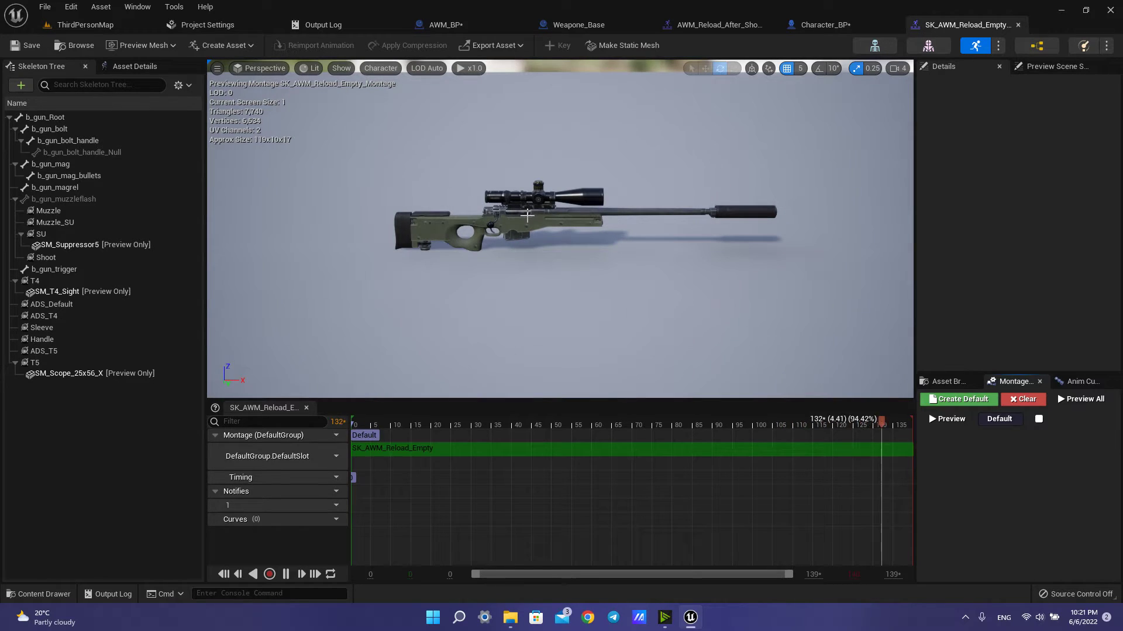
{"action": "left_click", "coordinate": [561, 418]}
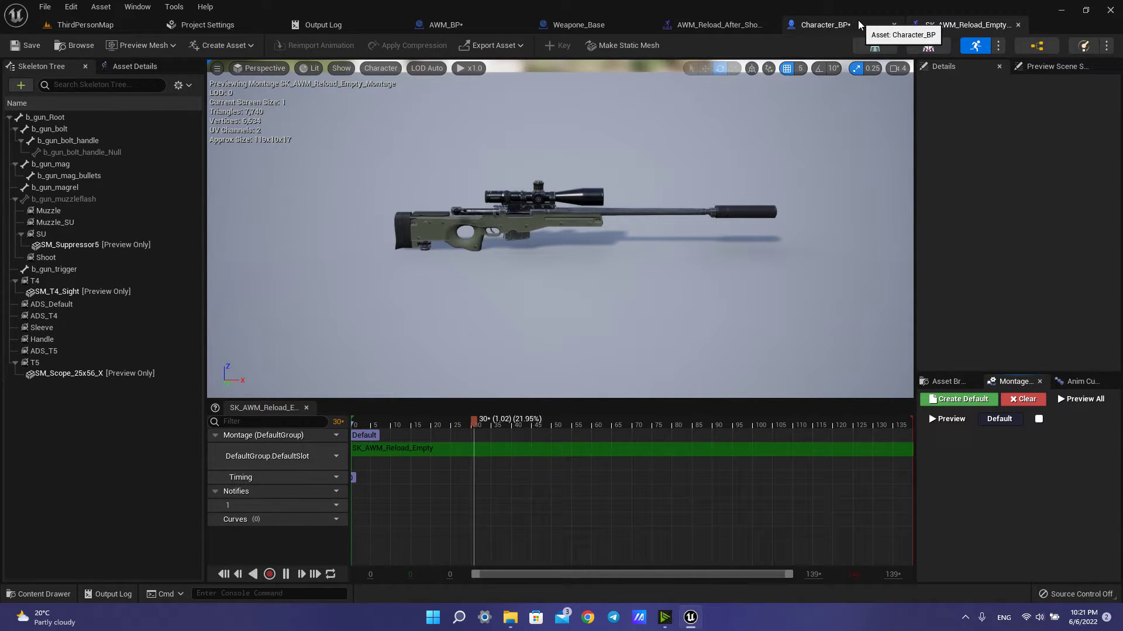
{"action": "left_click", "coordinate": [715, 25]}
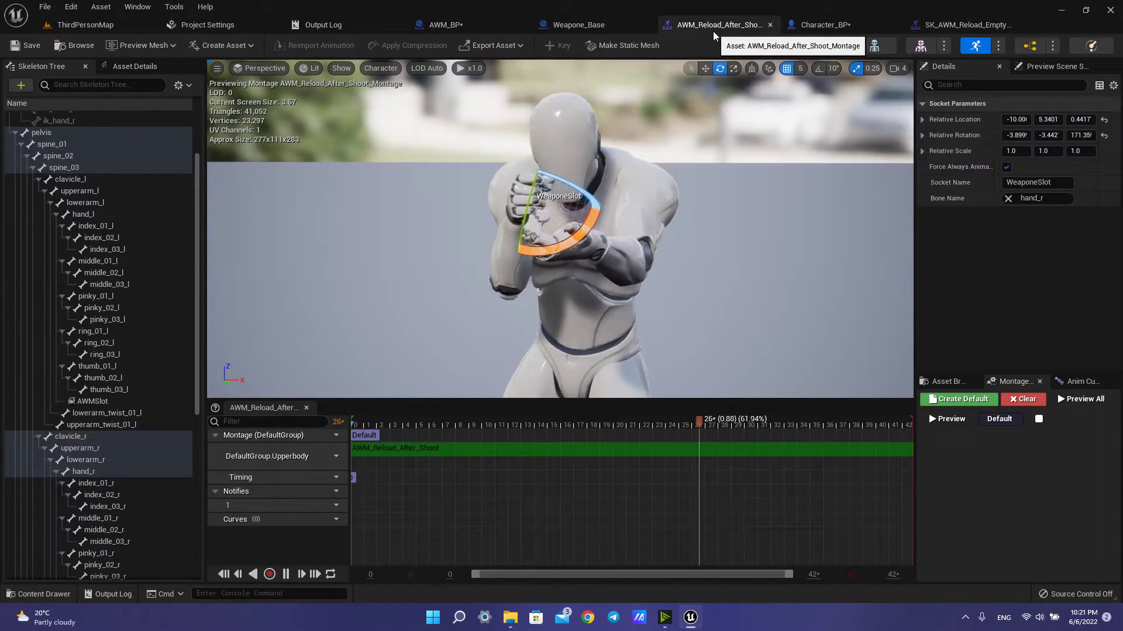
- Open AWM_Reload_After_Shoot_Montage from the Event Reload Animation graph's Montage Server asset
{"action": "left_click", "coordinate": [423, 24]}
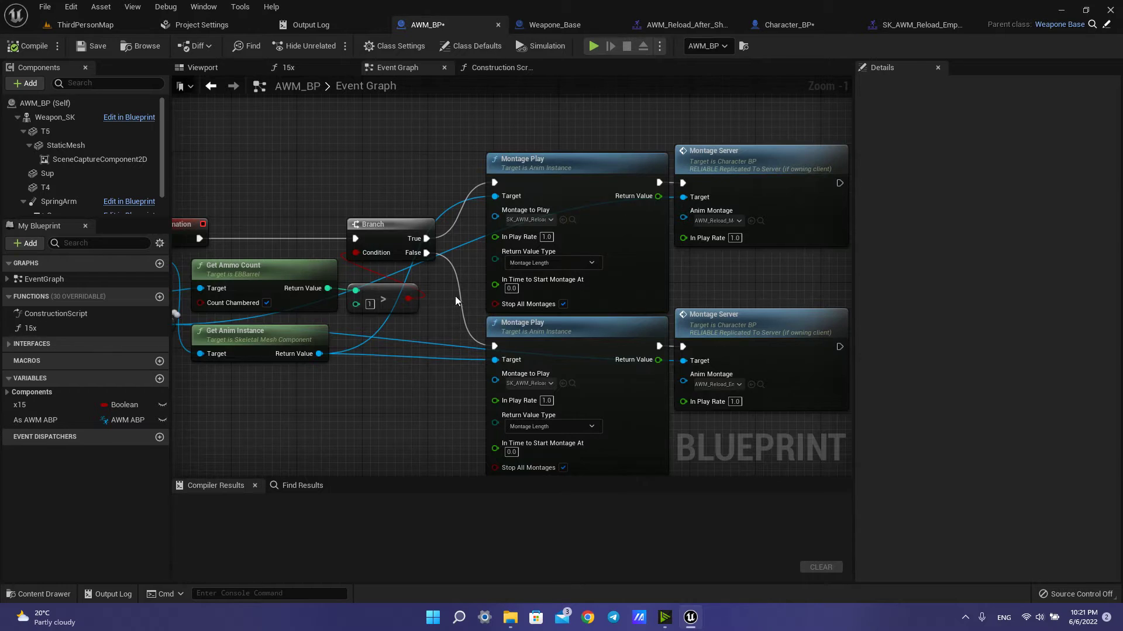
{"action": "scroll", "scroll_direction": "down", "scroll_amount": 3}
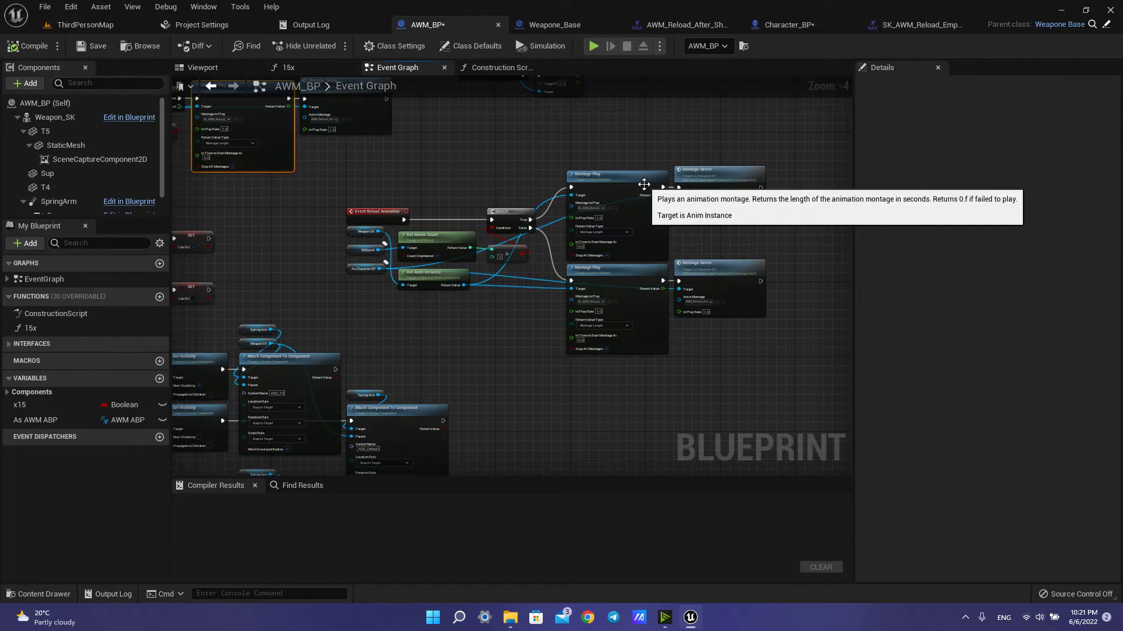
{"action": "mouse_move", "coordinate": [492, 247]}
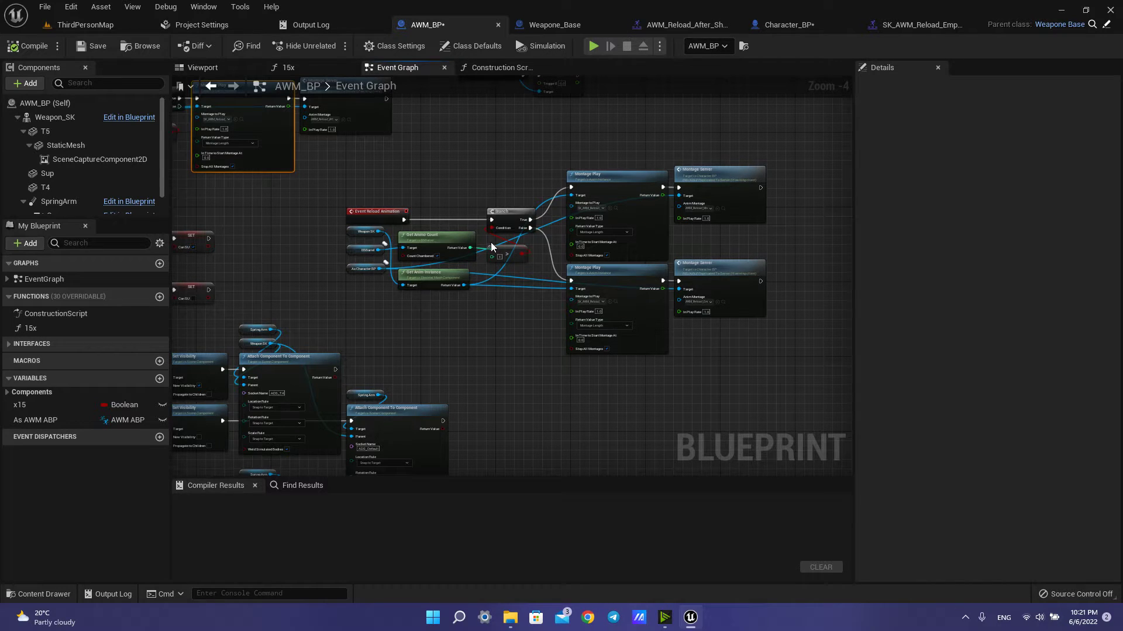
{"action": "mouse_move", "coordinate": [411, 157]}
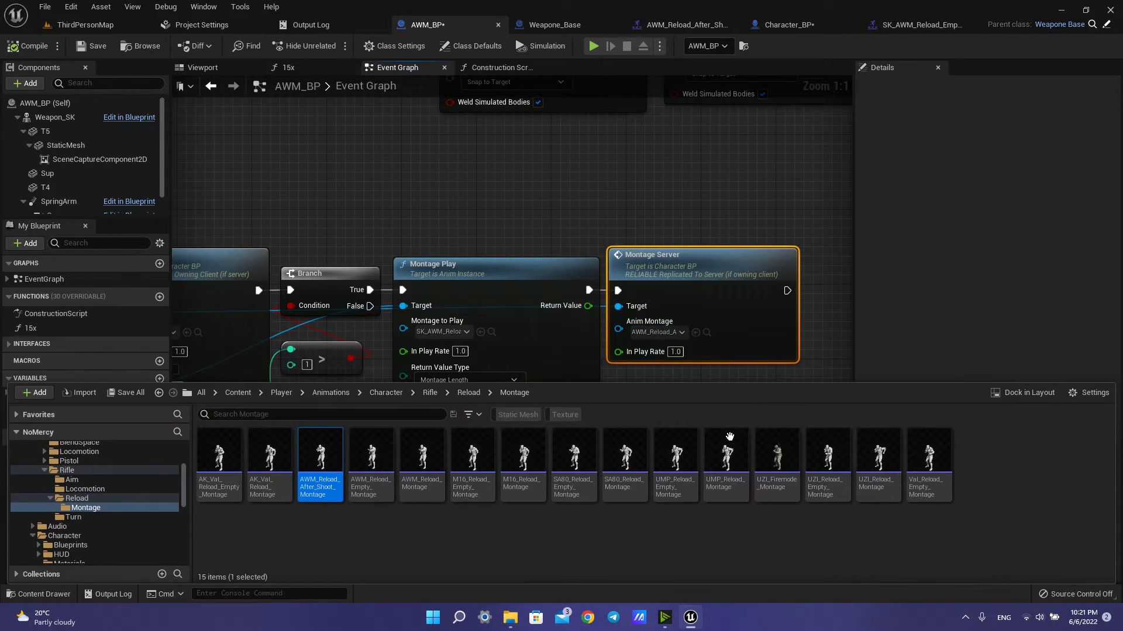
{"action": "double_click", "coordinate": [319, 456]}
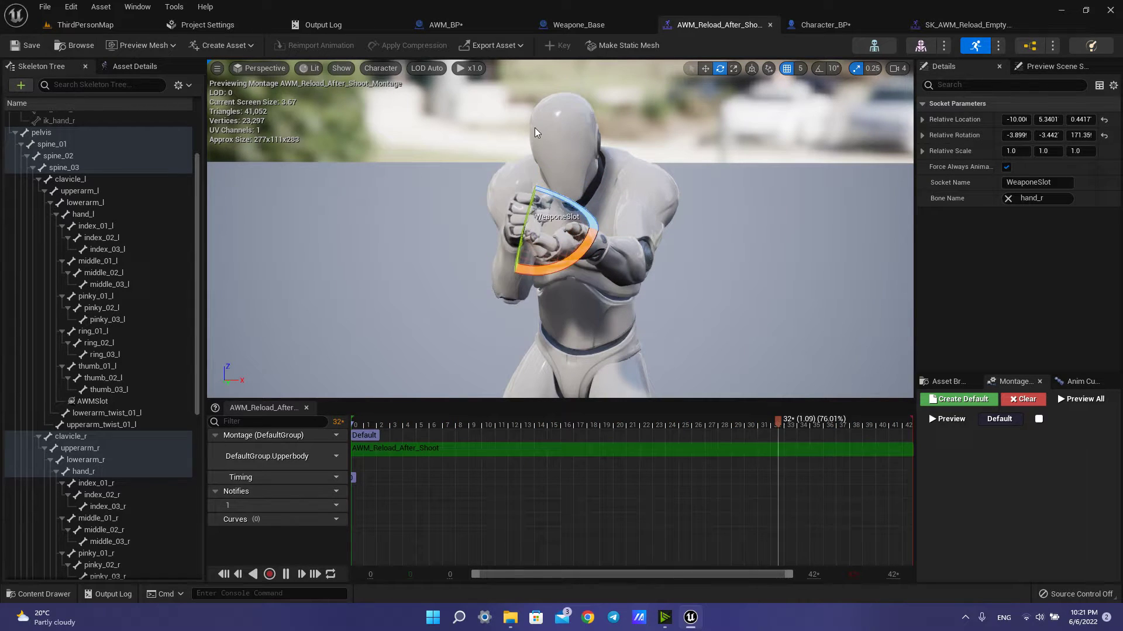
- Add SK_S96_X as a preview asset on hand_l's AWMSlot socket, then return to Weapone_Base
{"action": "left_click", "coordinate": [453, 419]}
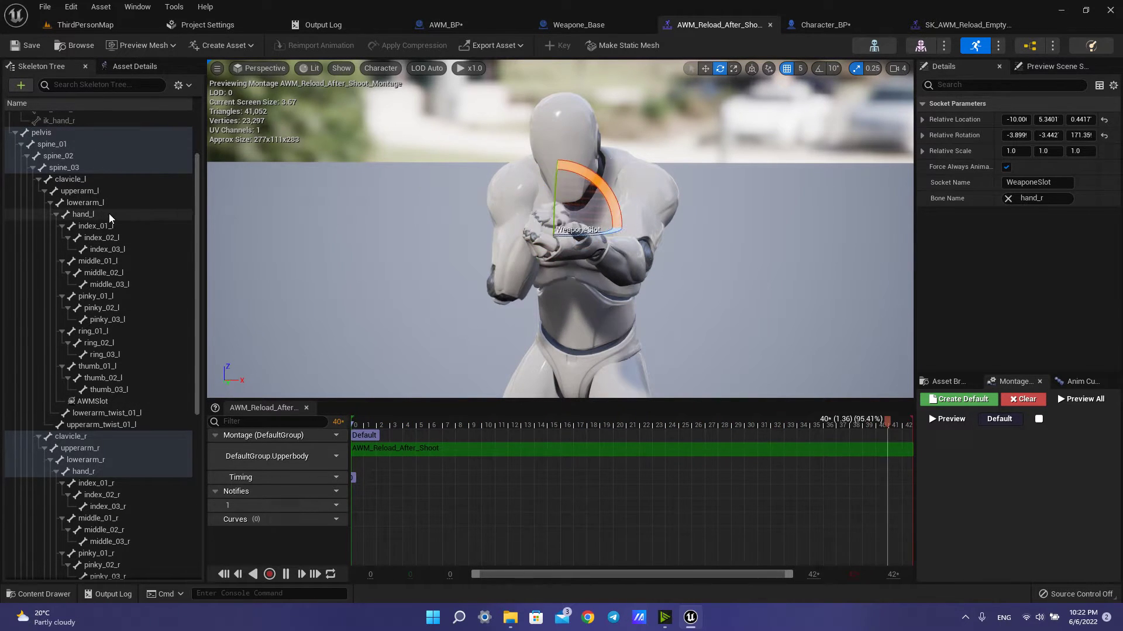
{"action": "left_click", "coordinate": [83, 214]}
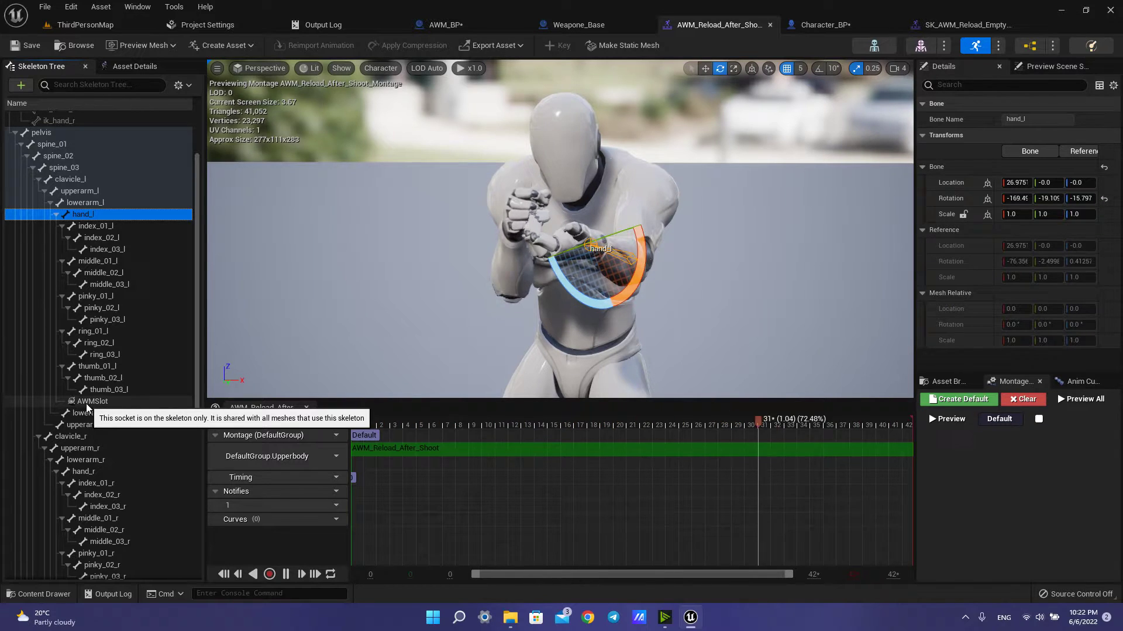
{"action": "left_click", "coordinate": [92, 401]}
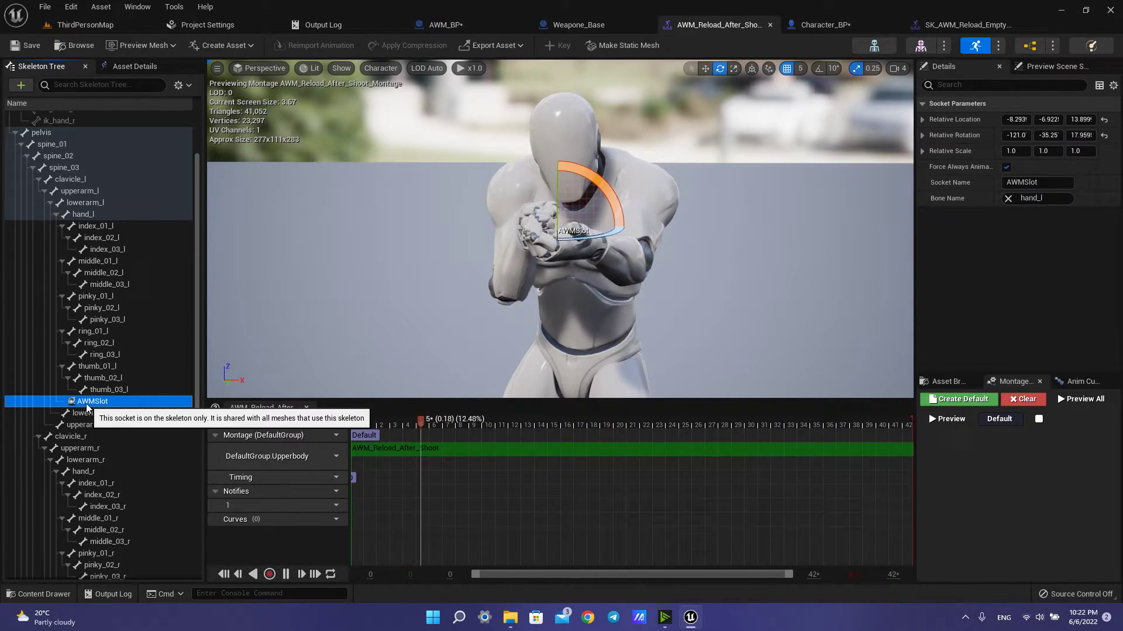
{"action": "right_click", "coordinate": [91, 401]}
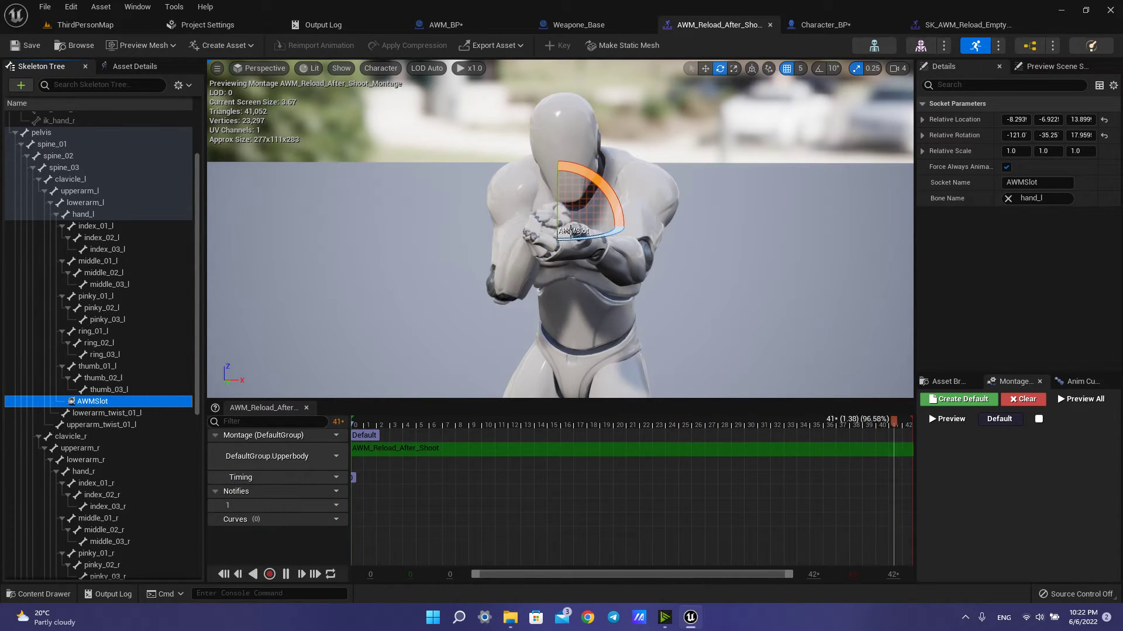
{"action": "left_click", "coordinate": [552, 419]}
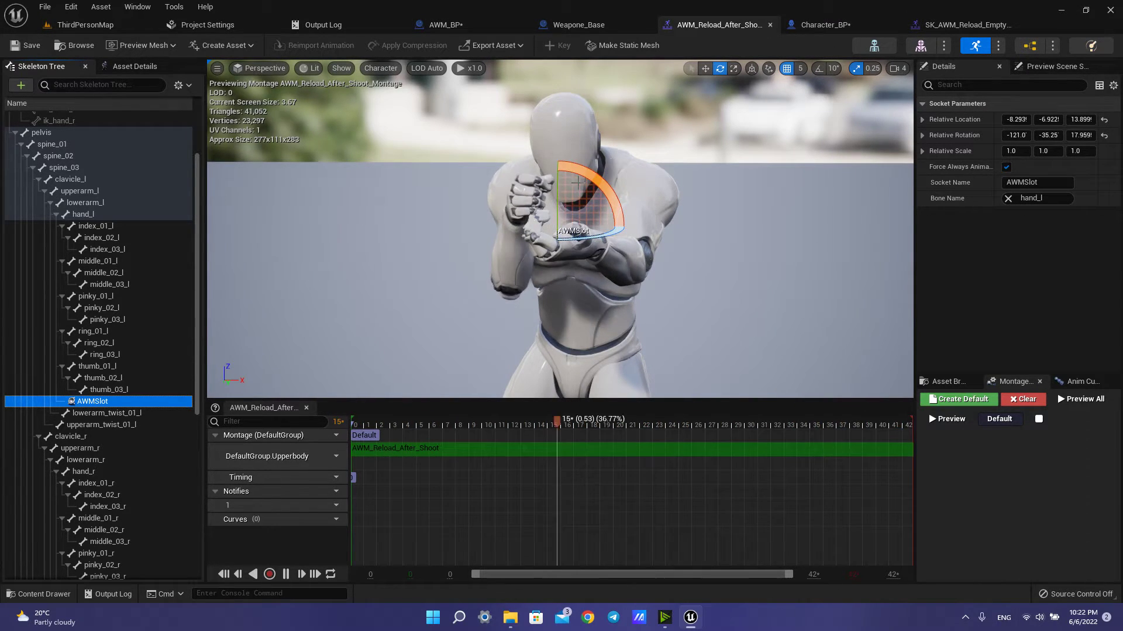
{"action": "right_click", "coordinate": [91, 401]}
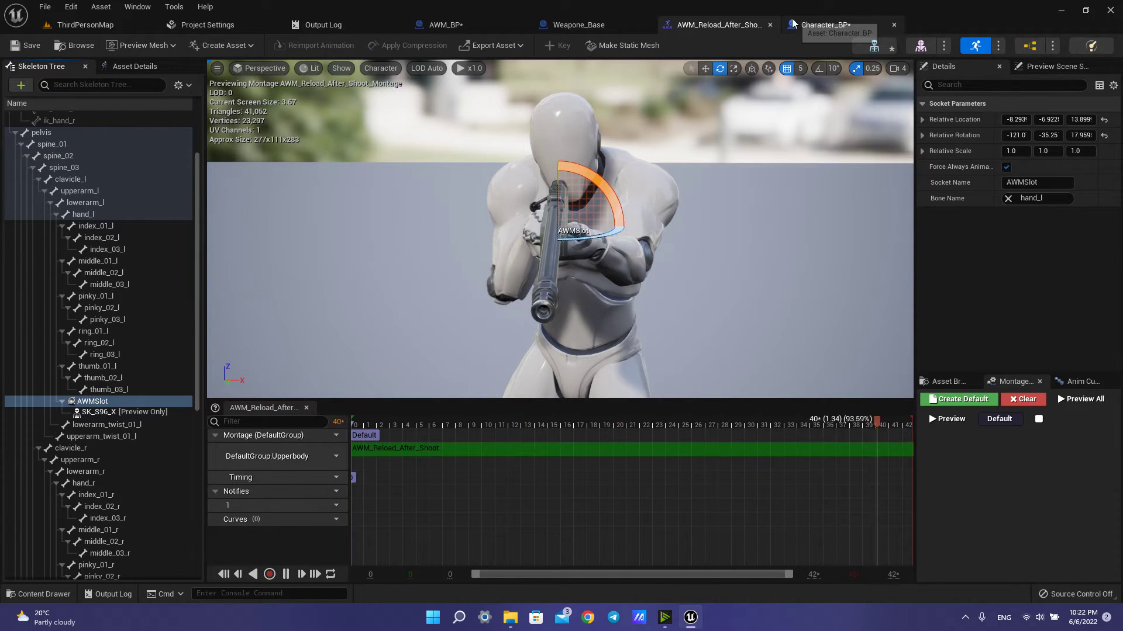
{"action": "left_click", "coordinate": [577, 25]}
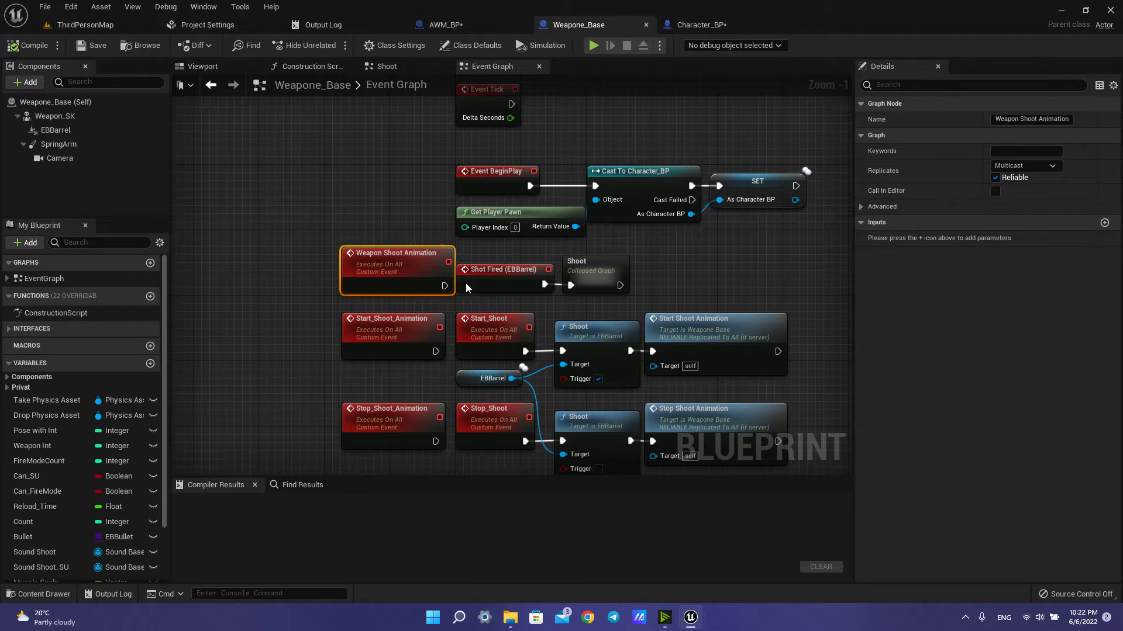
- In Character_BP's second Event Graph, select the Weapon Int getter driving the AWMSlot Select node
{"action": "left_click", "coordinate": [701, 25]}
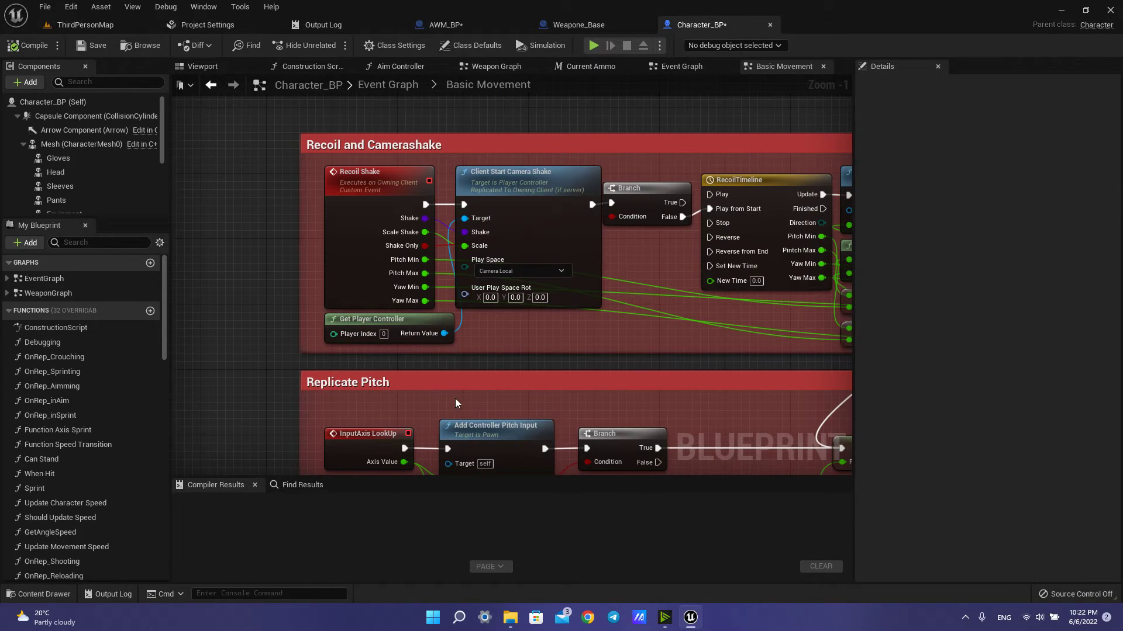
{"action": "left_click", "coordinate": [388, 84]}
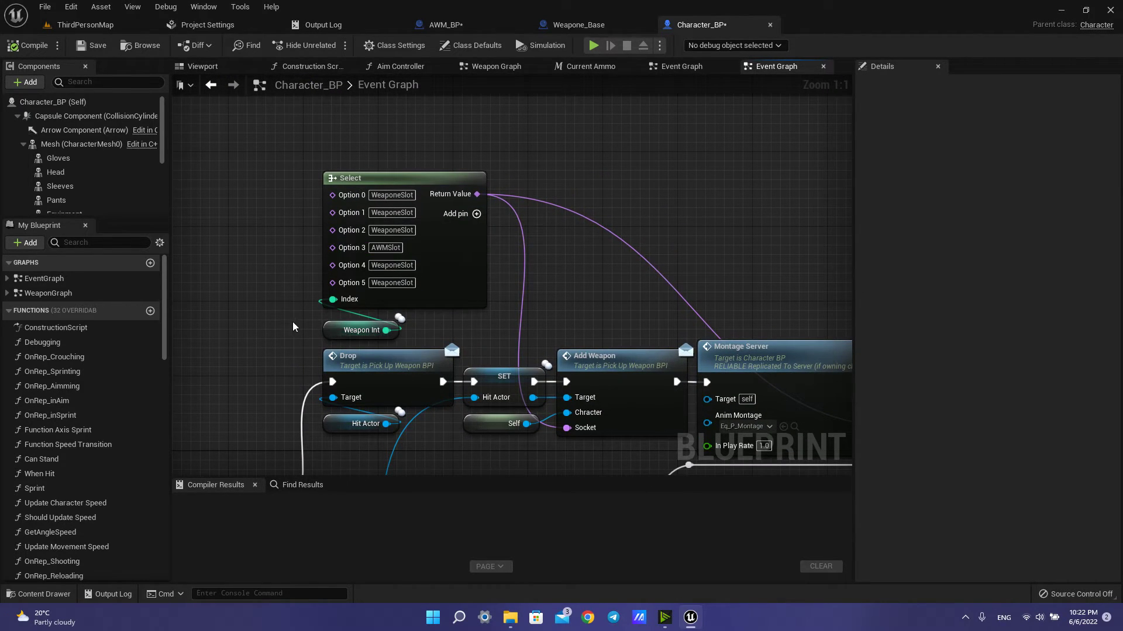
{"action": "left_click", "coordinate": [361, 330]}
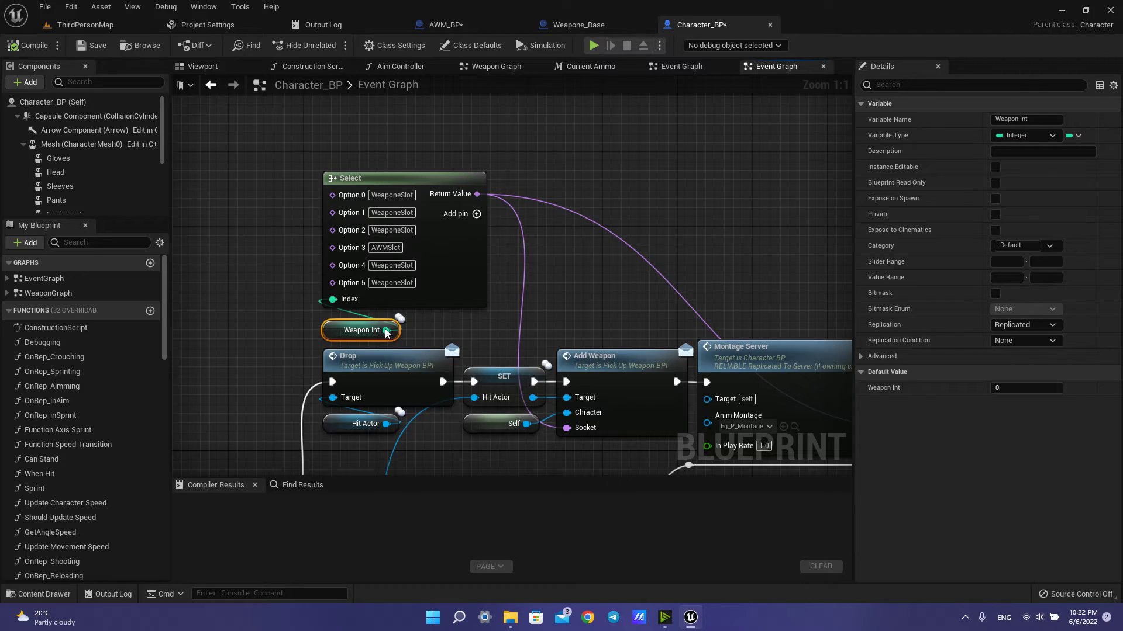
{"action": "mouse_move", "coordinate": [293, 317]}
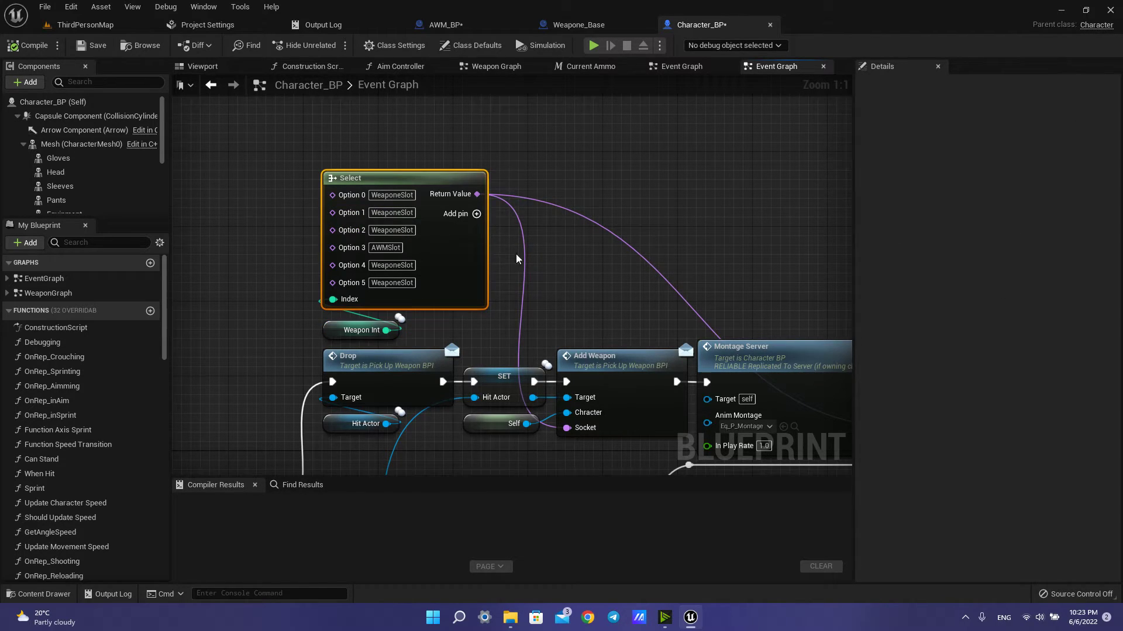
{"action": "mouse_move", "coordinate": [517, 321]}
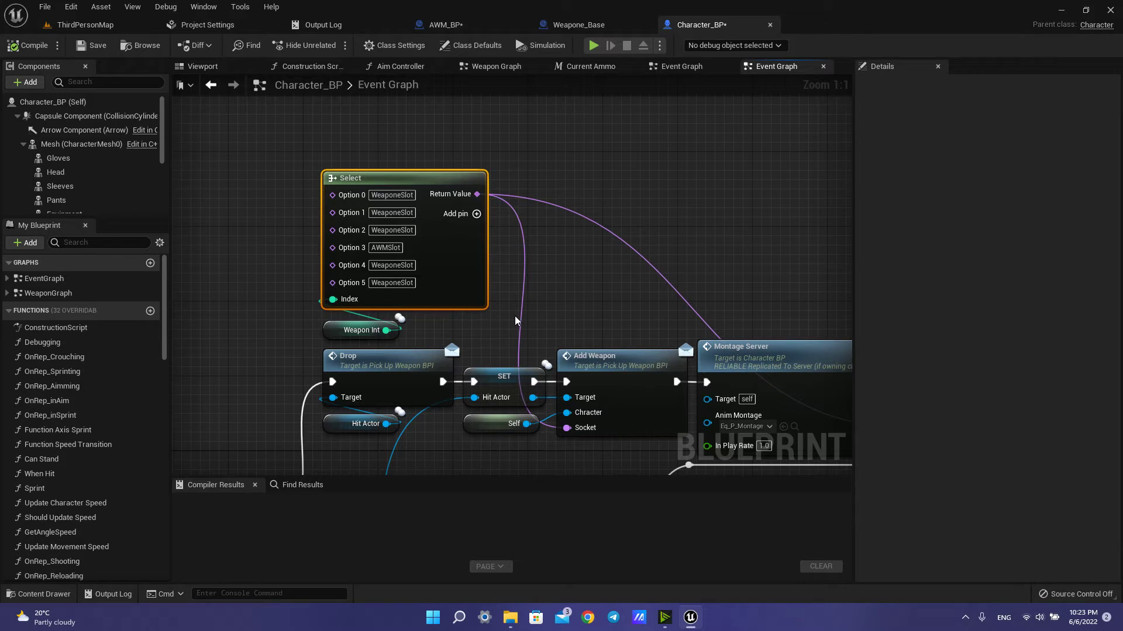
{"action": "mouse_move", "coordinate": [462, 194]}
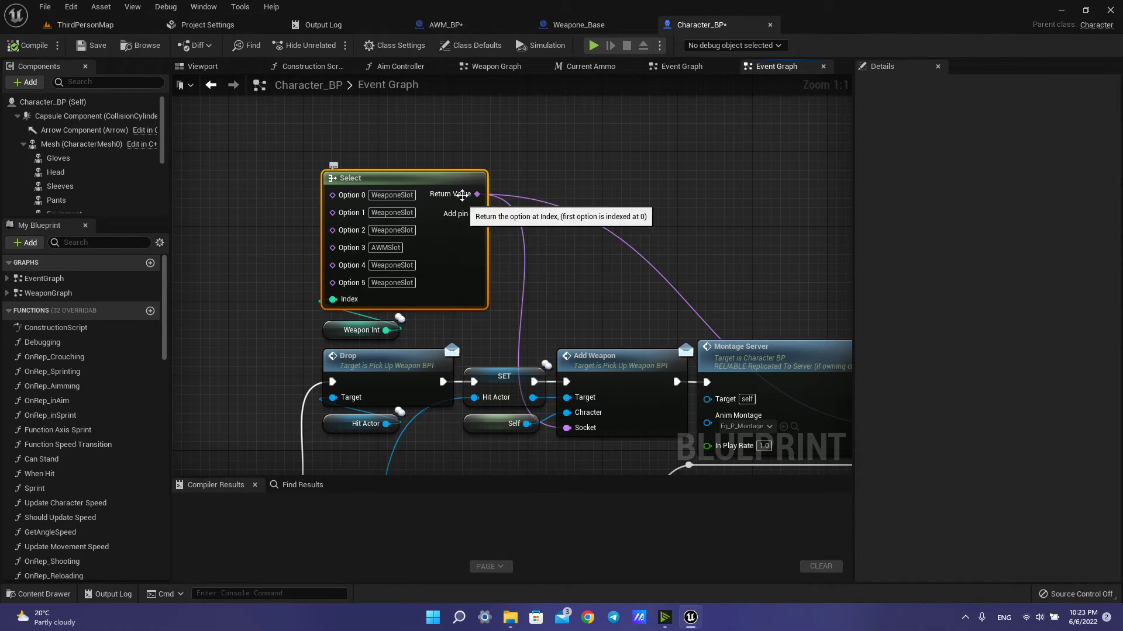
{"action": "mouse_move", "coordinate": [385, 172]}
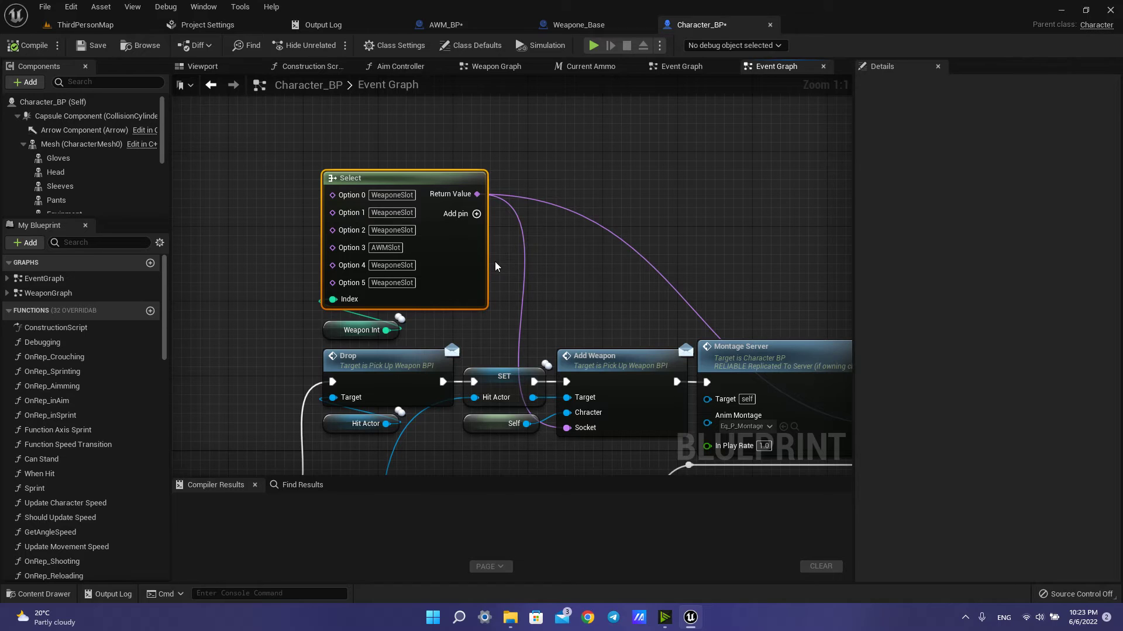
{"action": "mouse_move", "coordinate": [411, 256]}
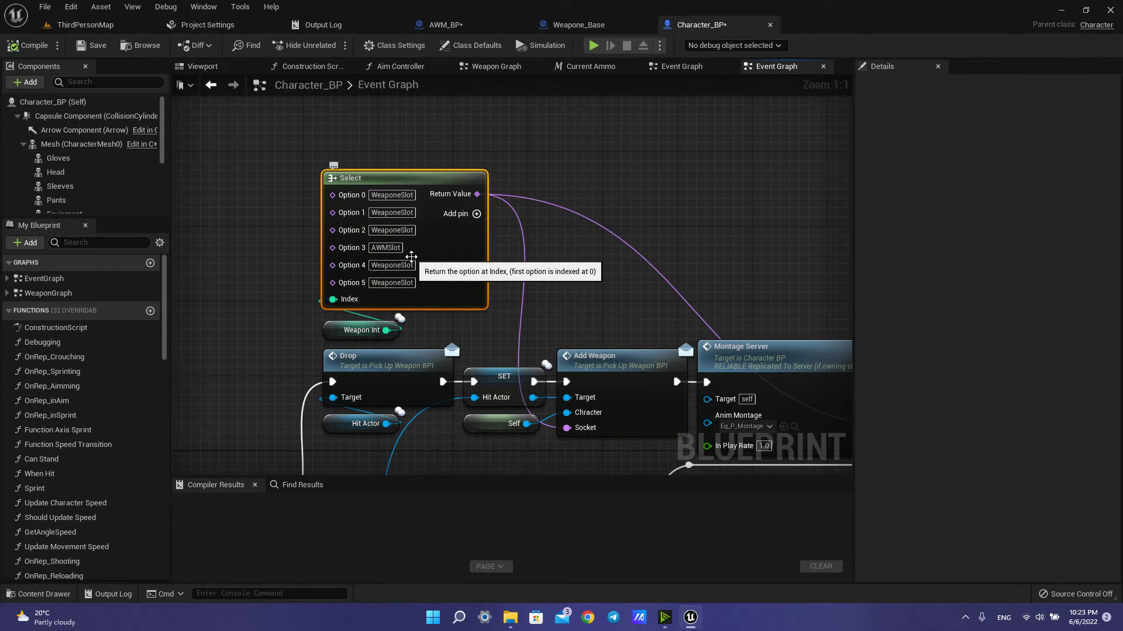
{"action": "mouse_move", "coordinate": [542, 277]}
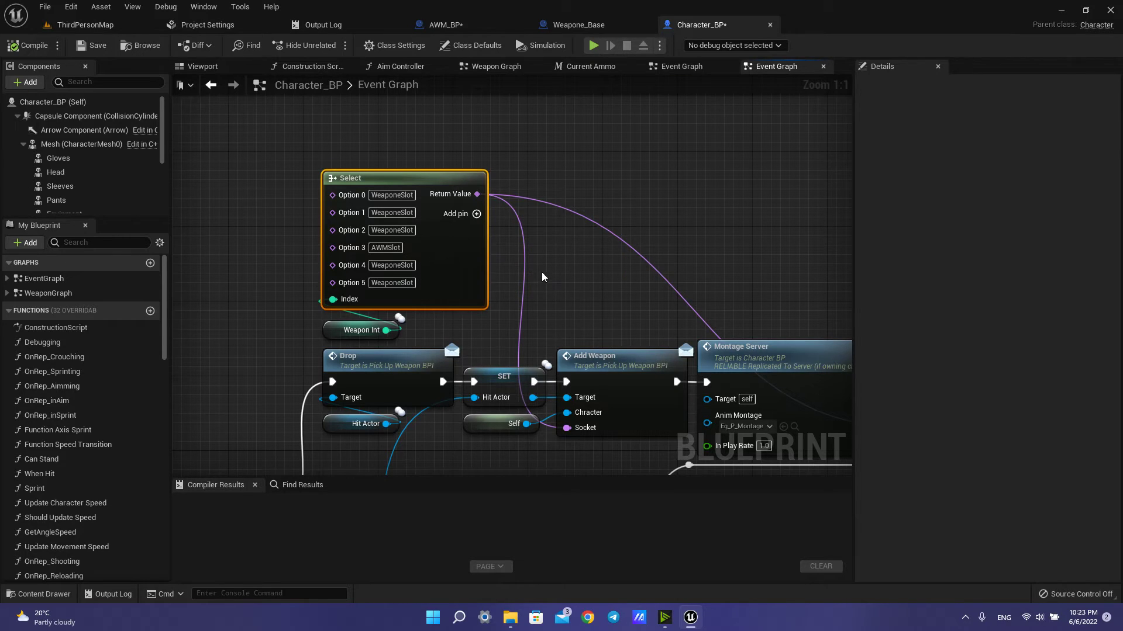
{"action": "mouse_move", "coordinate": [424, 187]}
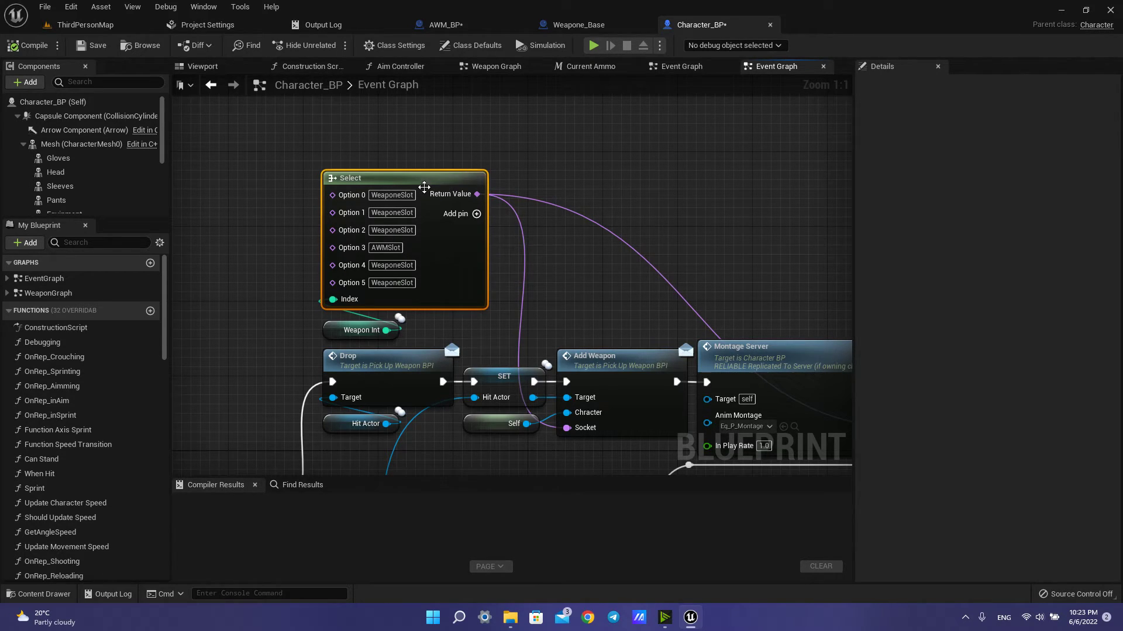
{"action": "left_click", "coordinate": [361, 330]}
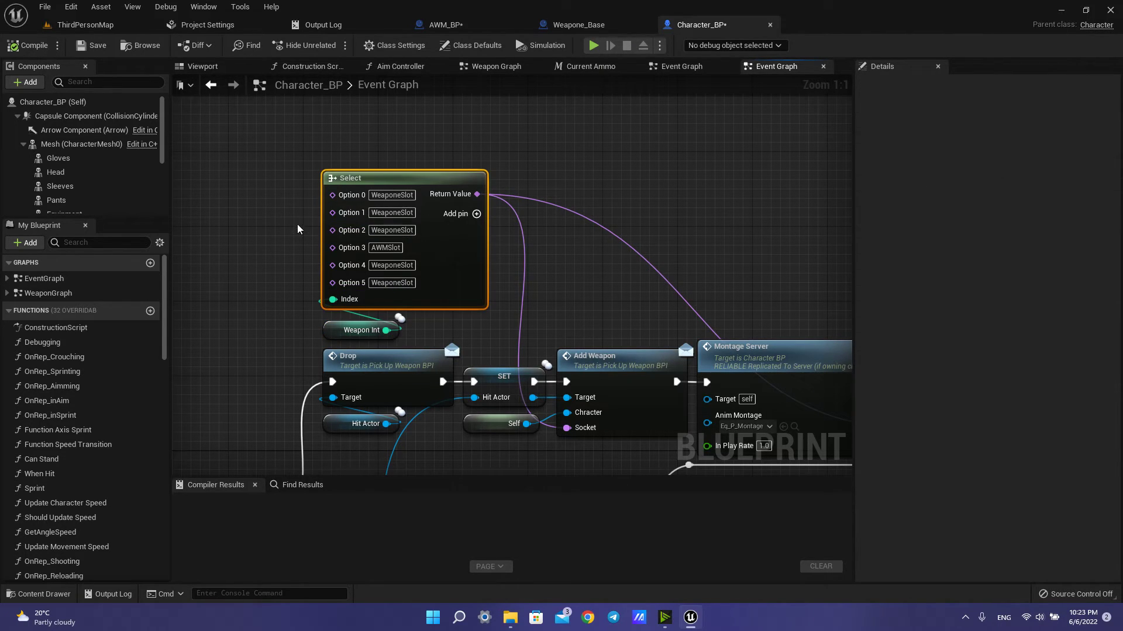
{"action": "mouse_move", "coordinate": [369, 233]}
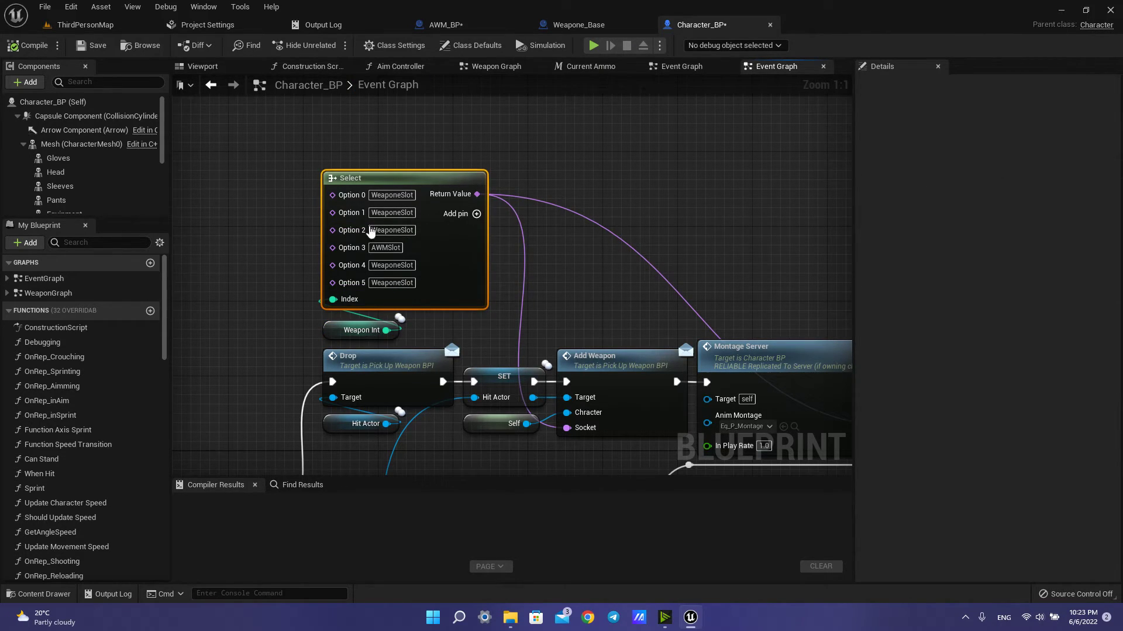
{"action": "mouse_move", "coordinate": [625, 198]}
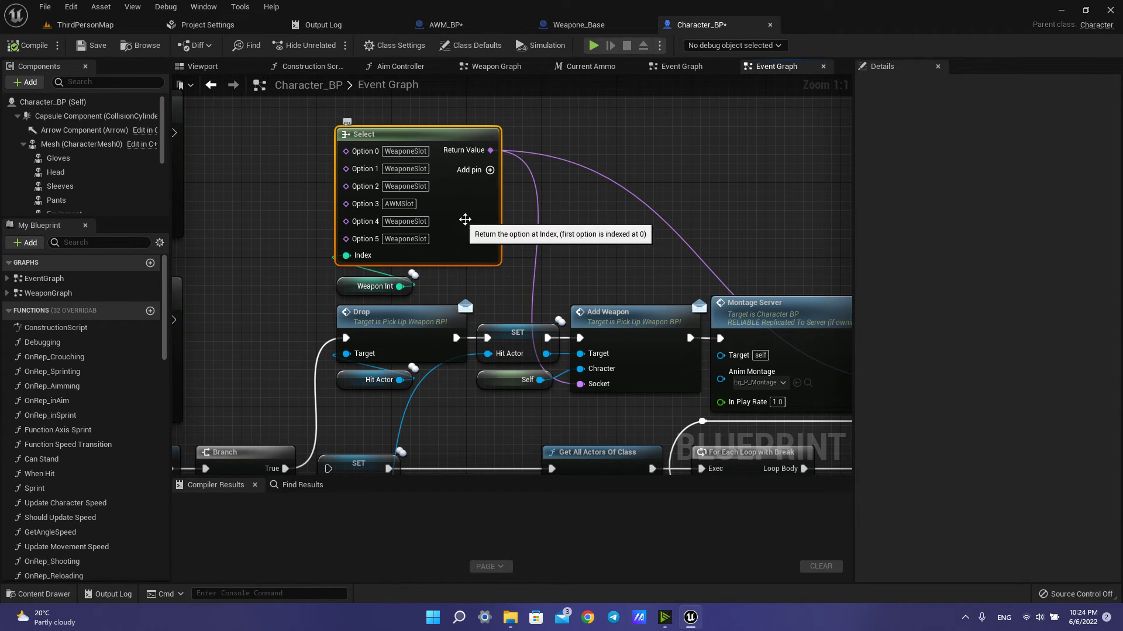
{"action": "mouse_move", "coordinate": [574, 201]}
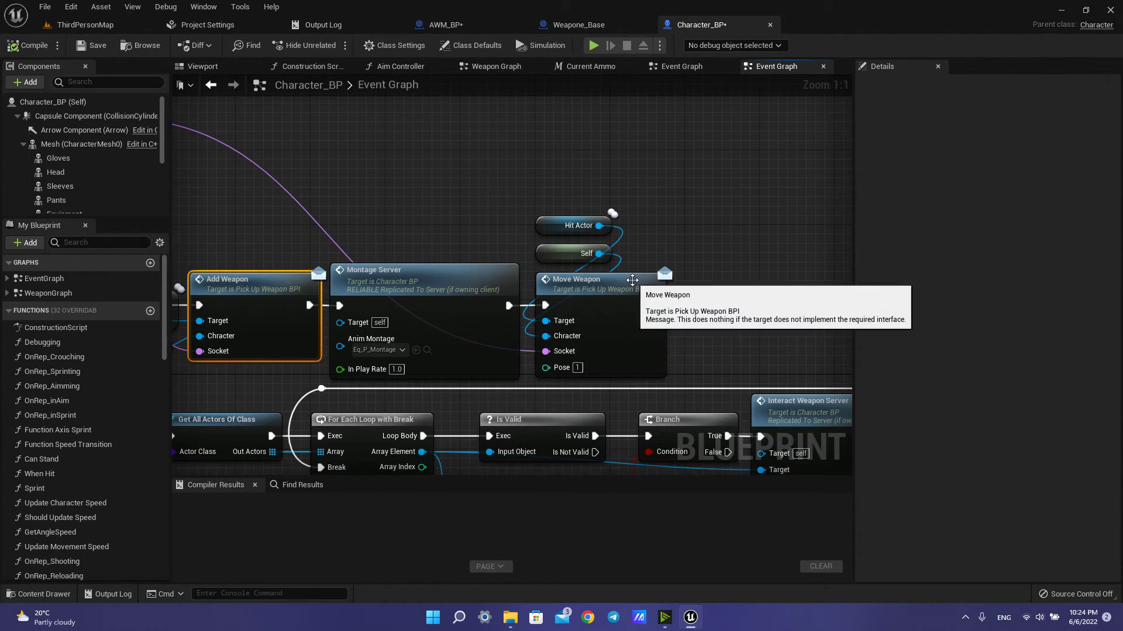
{"action": "mouse_move", "coordinate": [556, 360]}
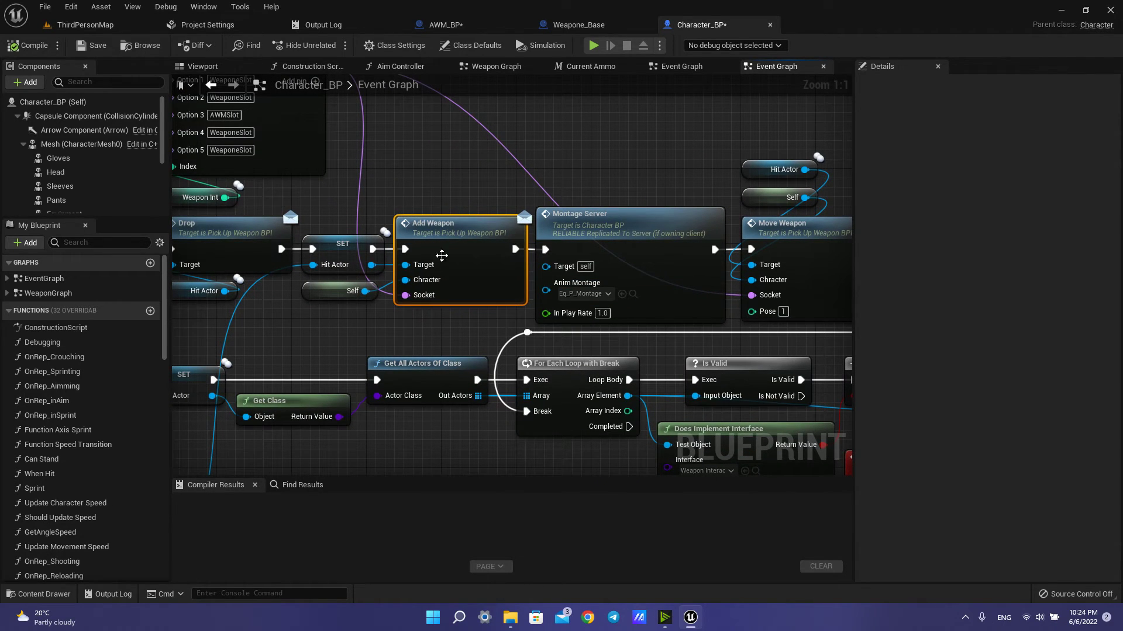
{"action": "mouse_move", "coordinate": [573, 158]}
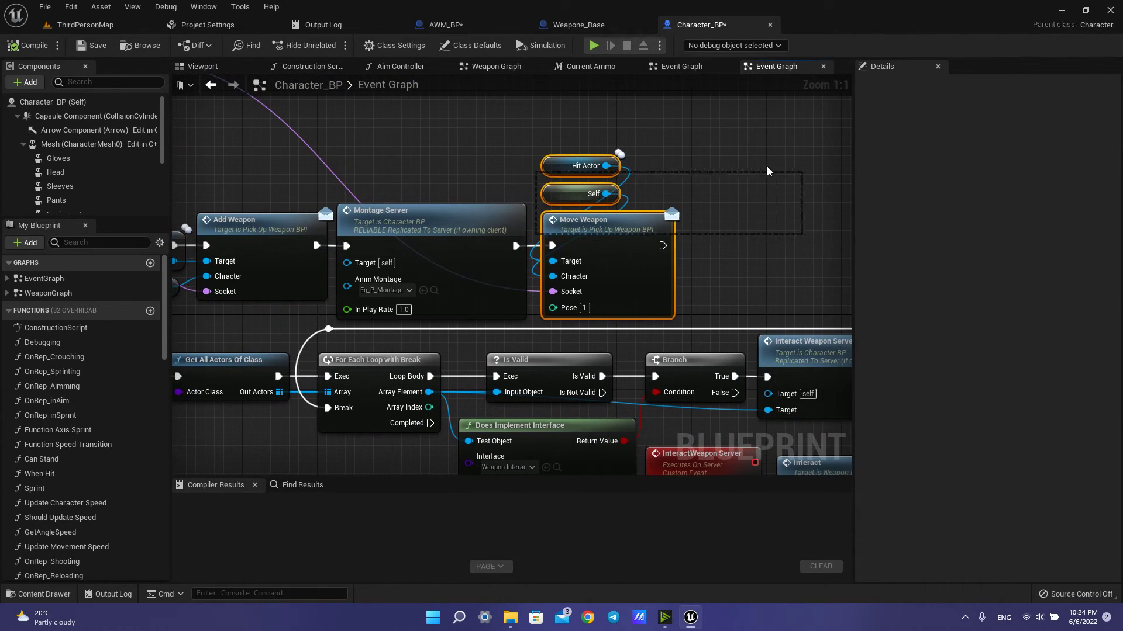
{"action": "mouse_move", "coordinate": [603, 249]}
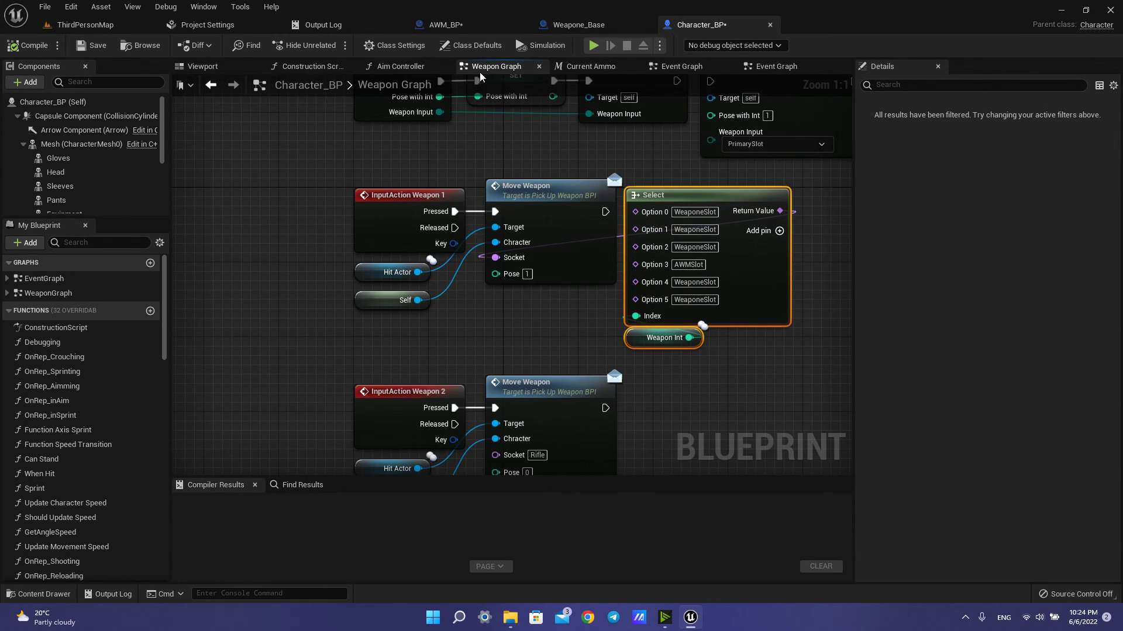
- Launch a play-in-editor session of ThirdPersonMap to view the rifle lineup
{"action": "left_click", "coordinate": [84, 24]}
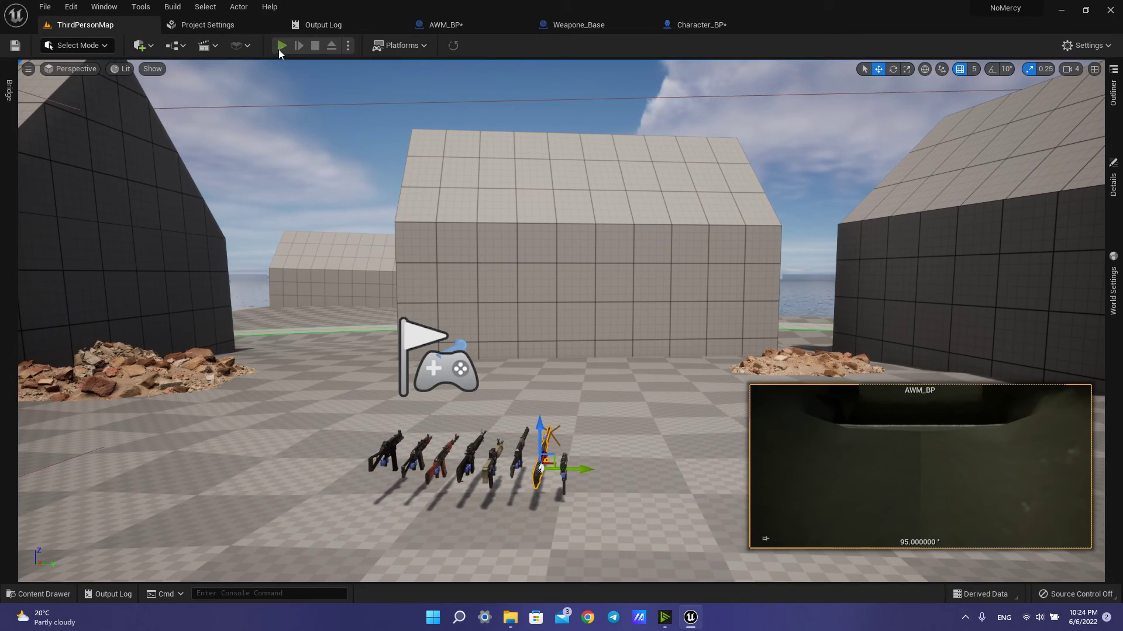
{"action": "left_click", "coordinate": [281, 45]}
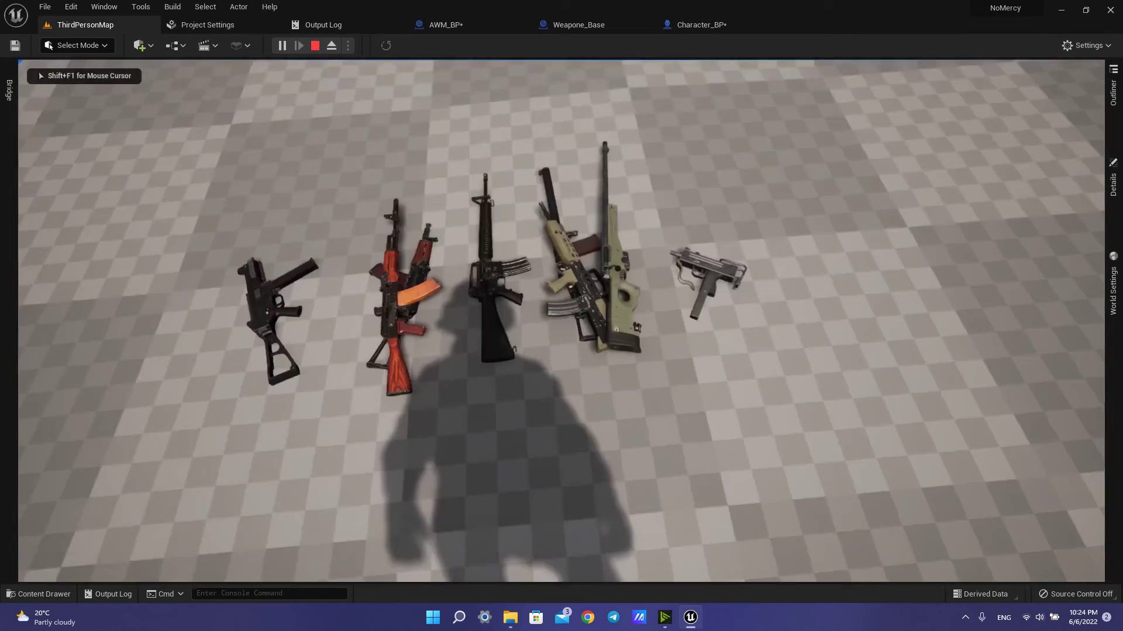